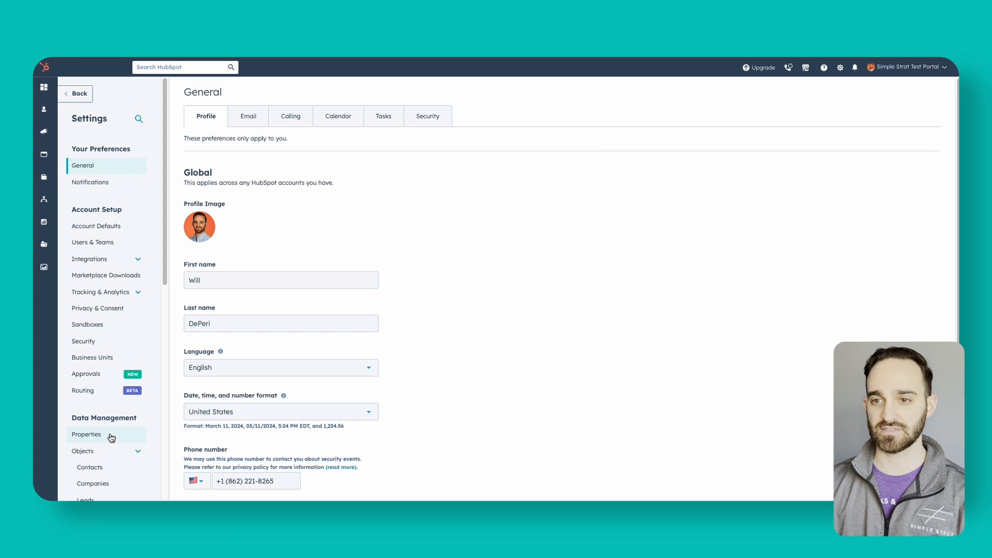
Create a Contact information property labelled 'HubSpot Hacks Lead Score'.
click(86, 434)
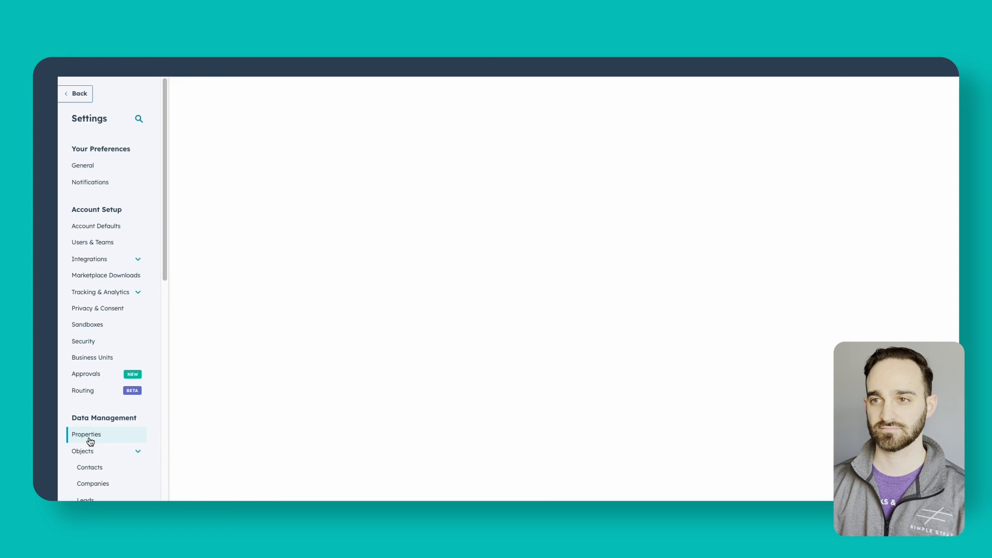
click(86, 434)
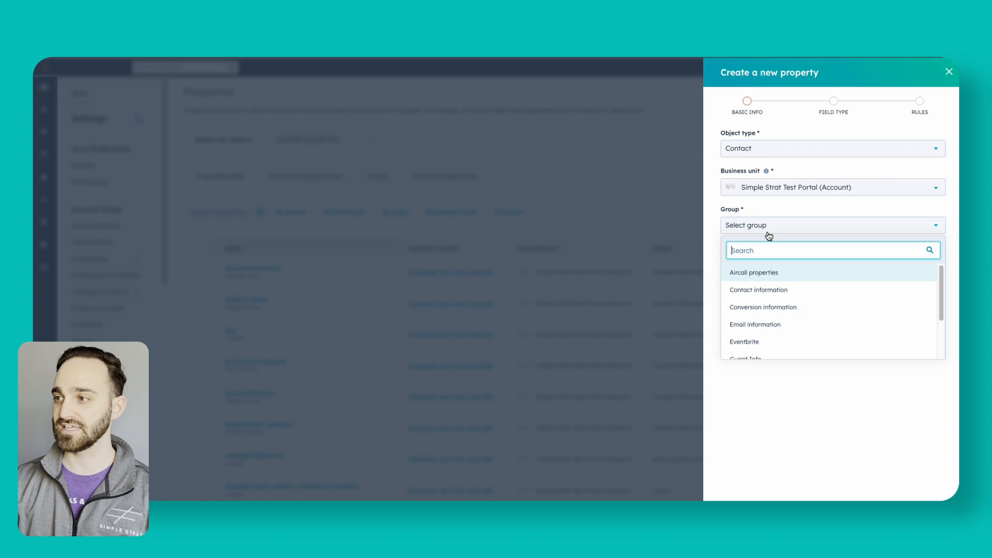
click(758, 289)
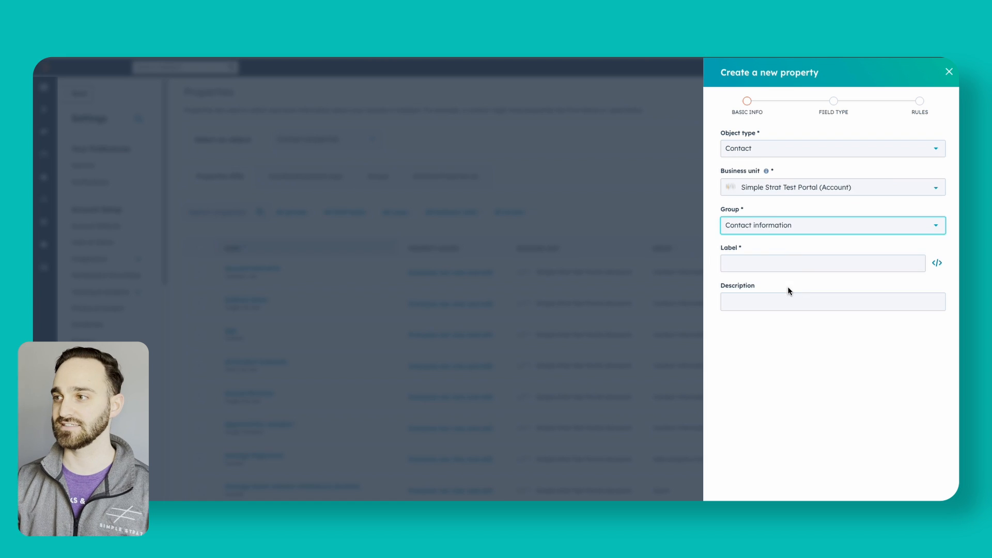
text(Hubs)
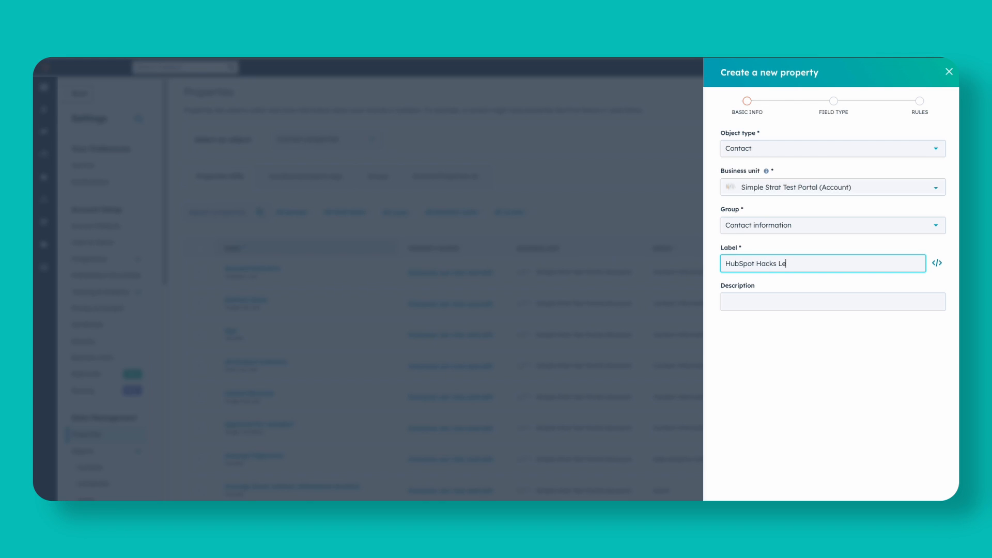
text(ad Score)
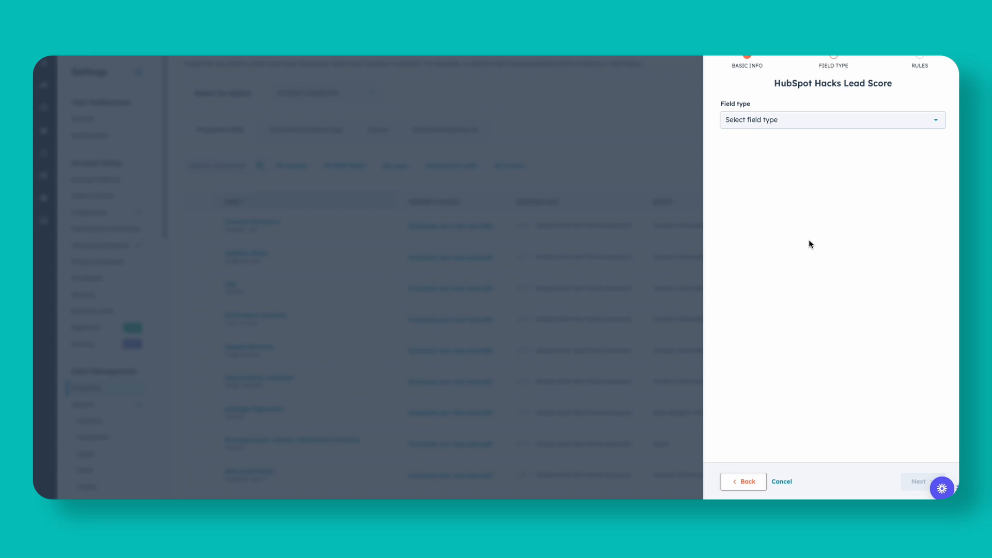
Set the new property's field type to Score.
click(831, 120)
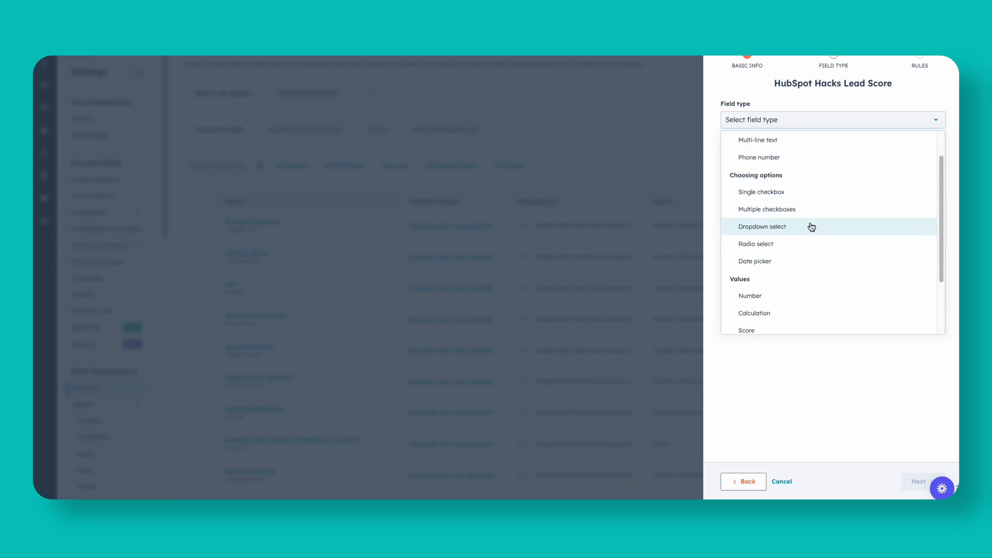
scroll(down, 3)
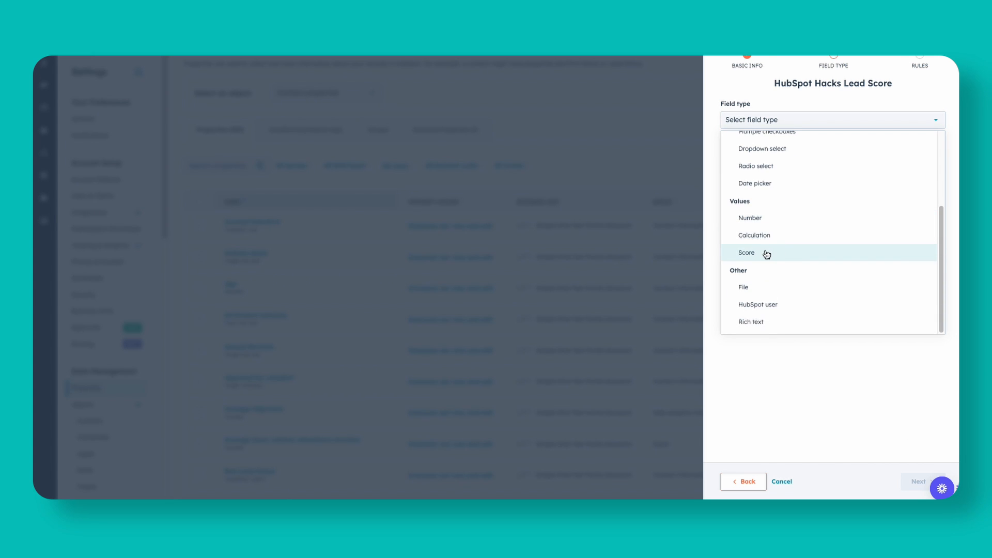
click(746, 252)
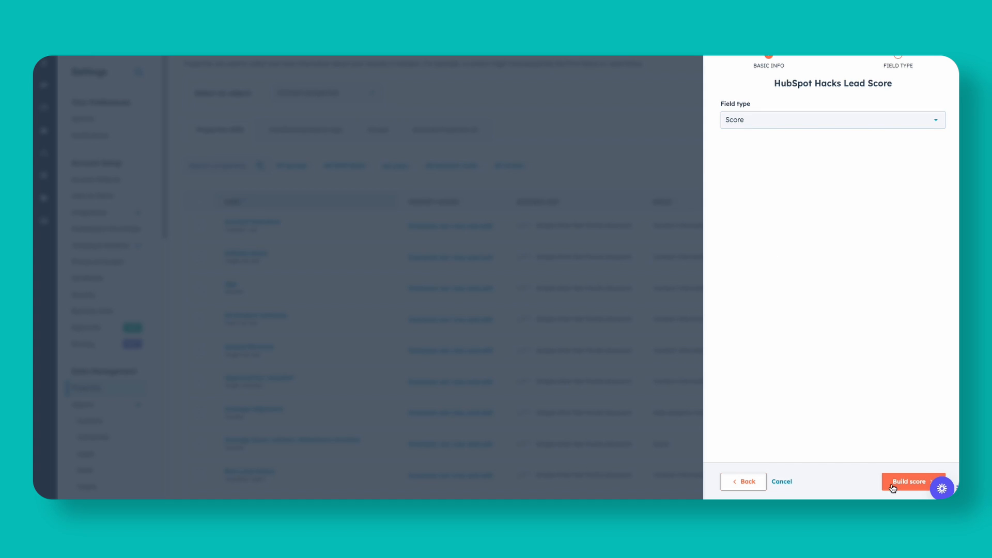
Open the score builder and preview it against a test contact scoring 0.
click(910, 481)
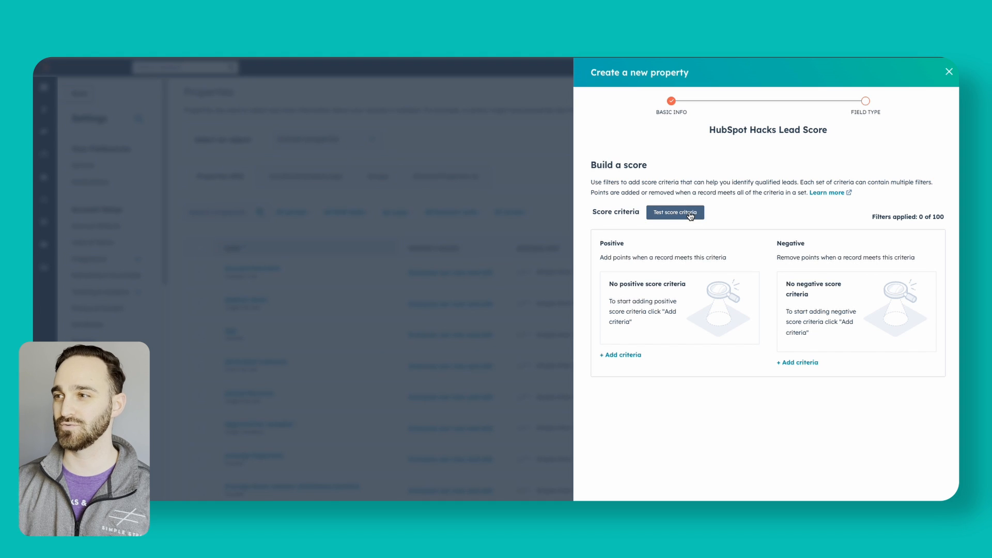
click(674, 212)
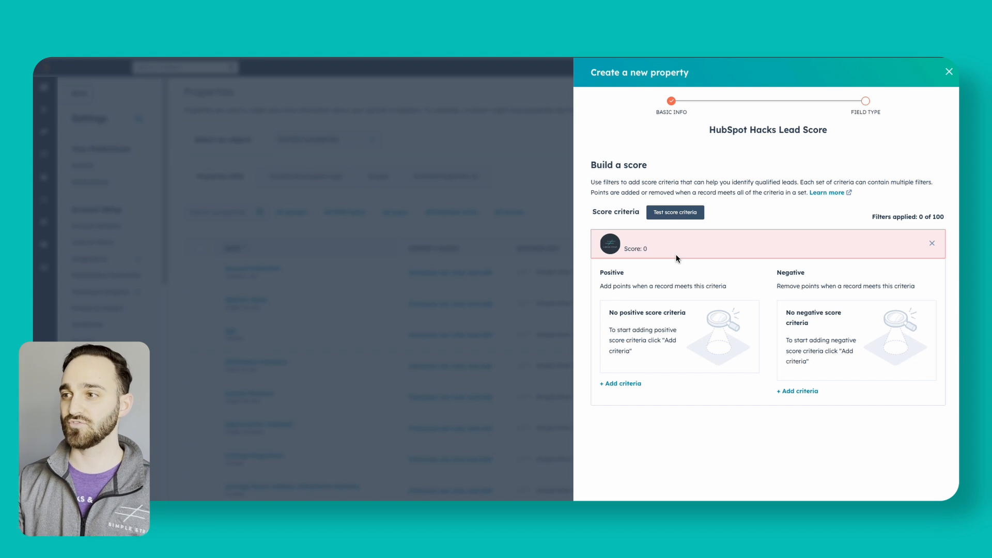
mouse_move(620, 281)
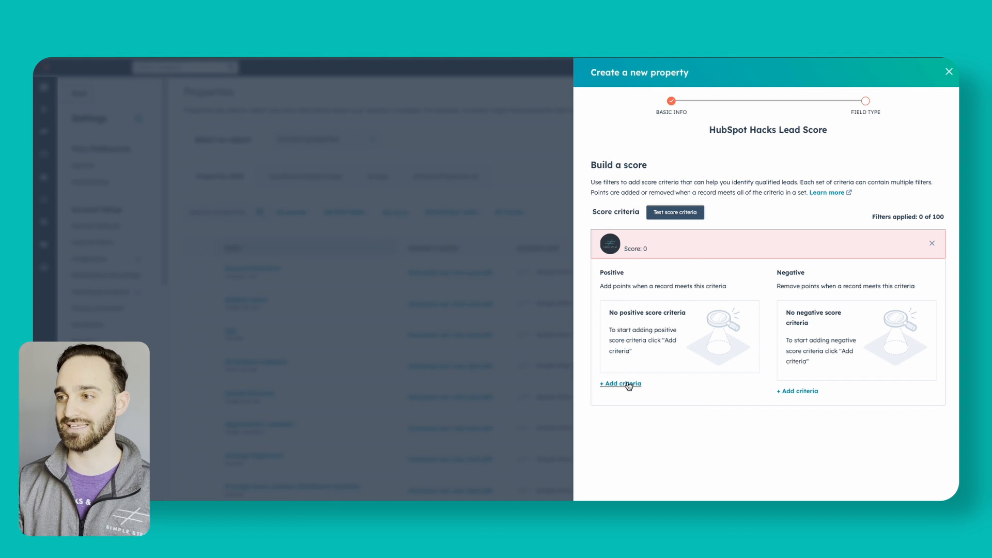
Add a positive criterion: Number of form submissions ≥ 1 earns 100 points.
click(620, 384)
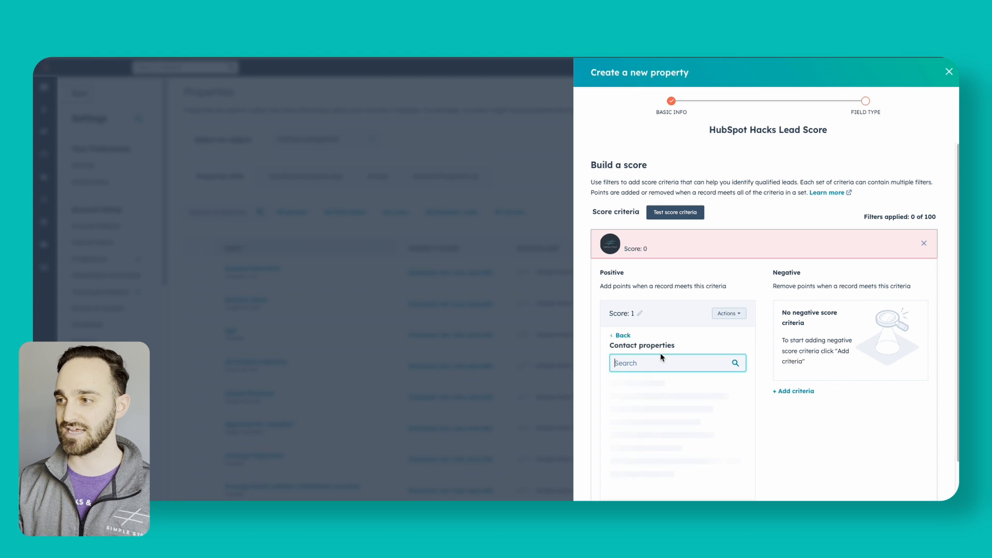
click(677, 363)
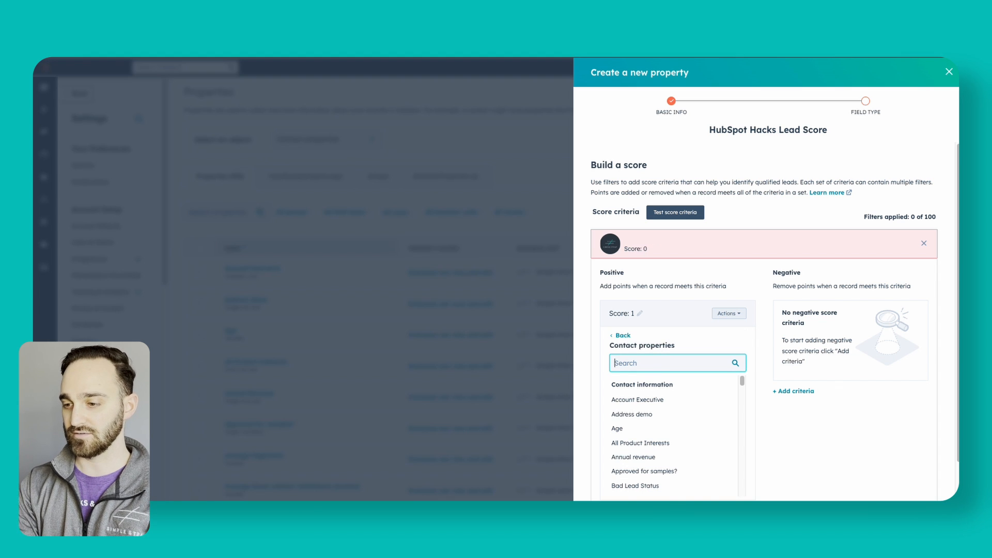
text(form s)
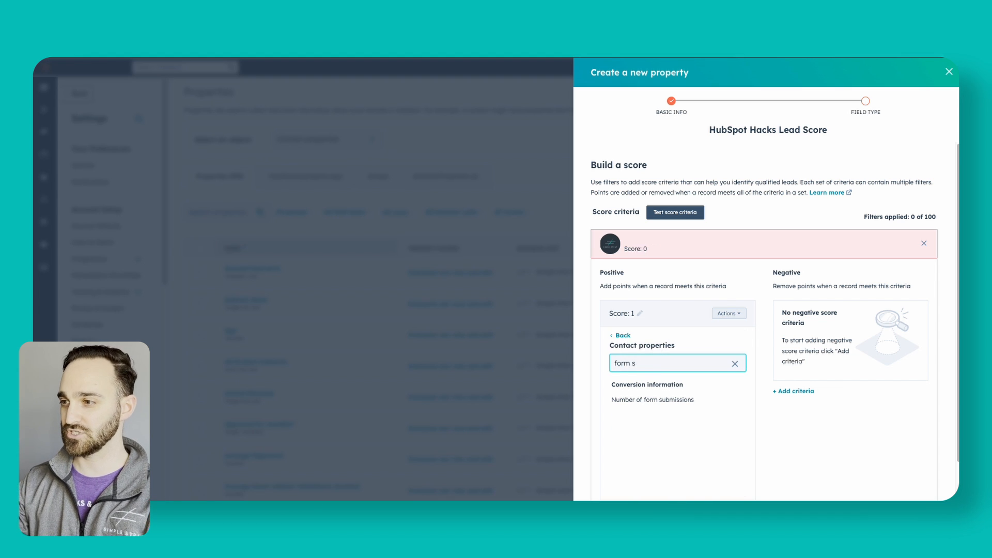
click(652, 400)
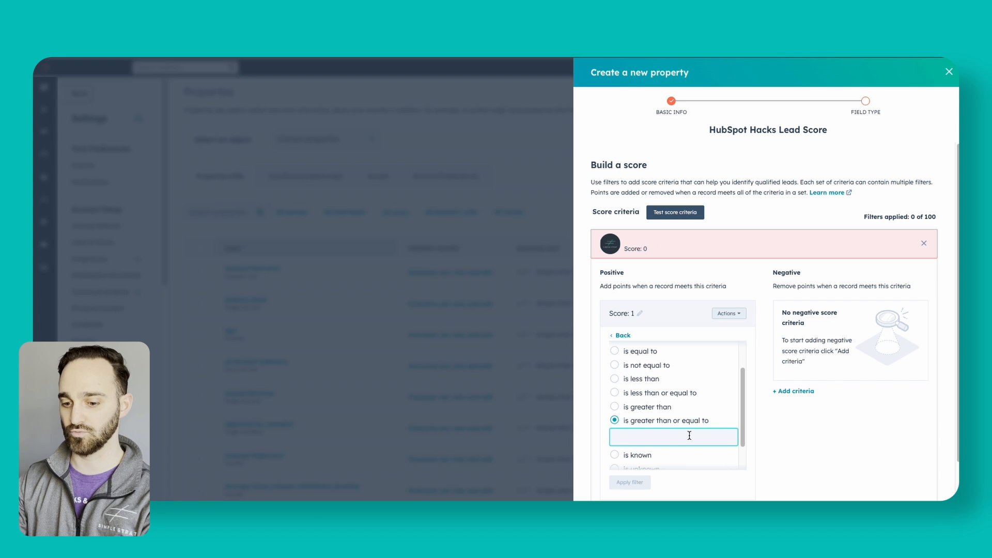
text(1)
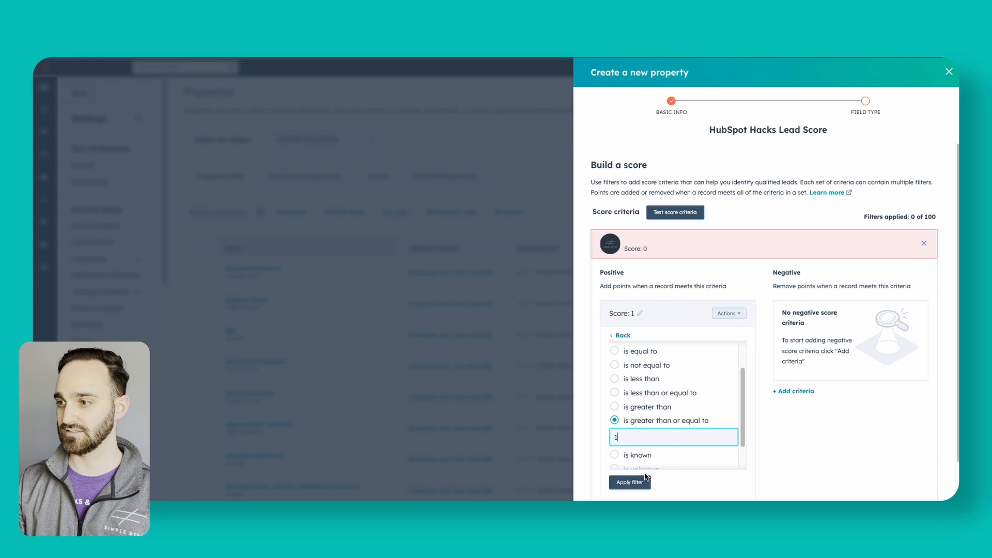
click(629, 482)
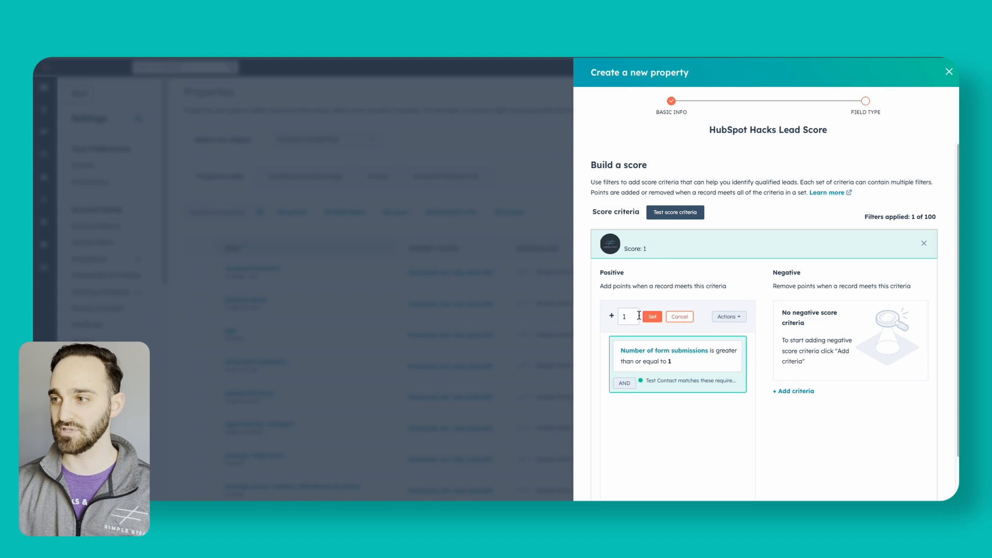
text(00)
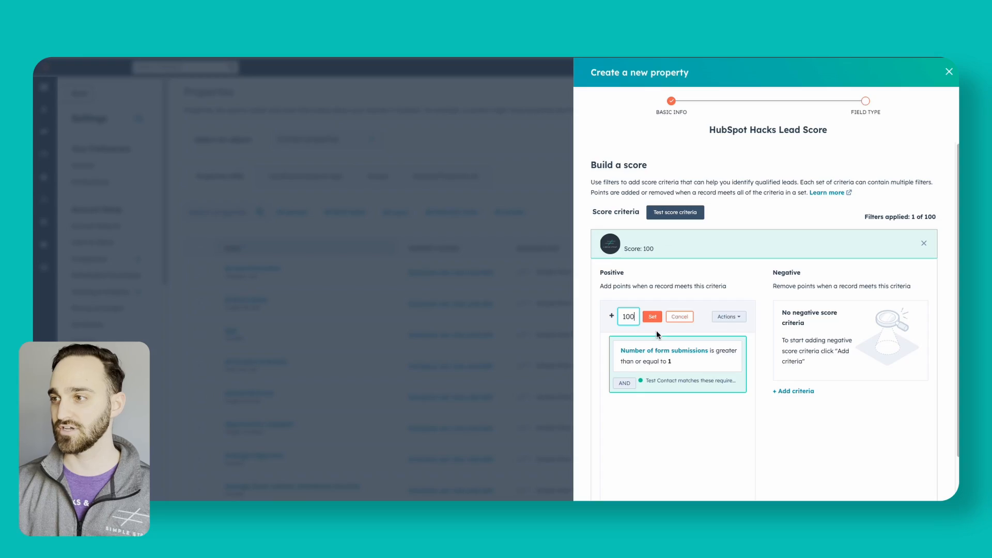
click(651, 316)
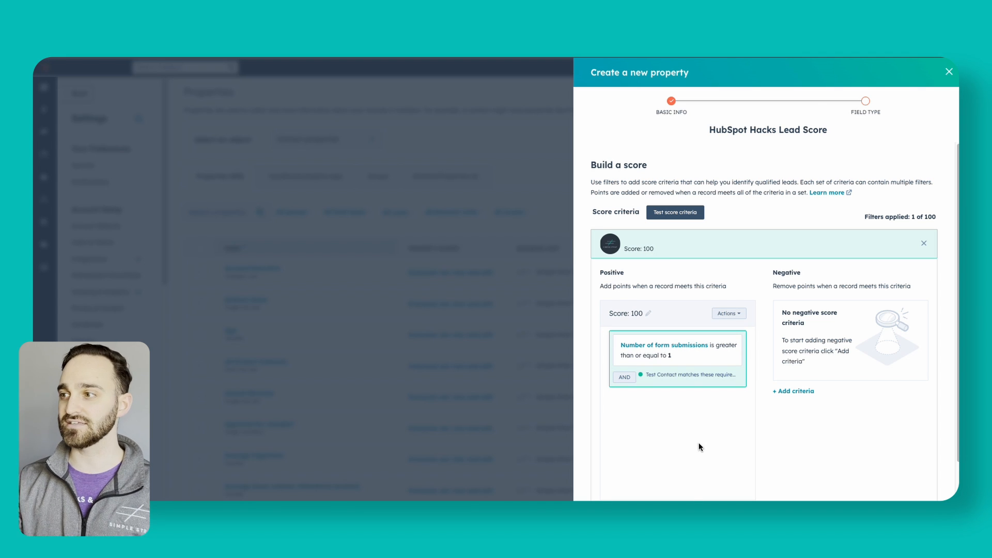
Add a negative criterion removing 100 points when Recent conversion date is over 30 days ago.
click(793, 391)
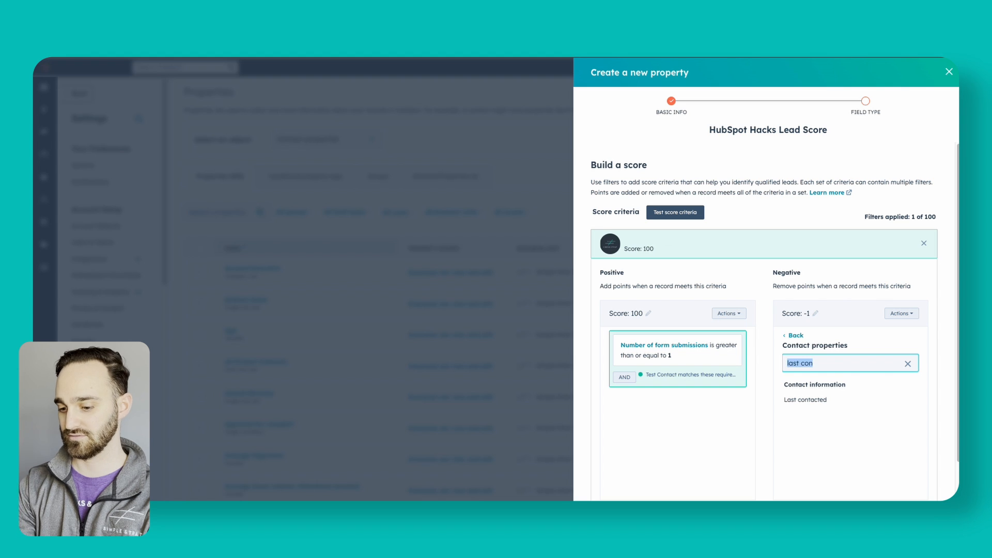
text(convers)
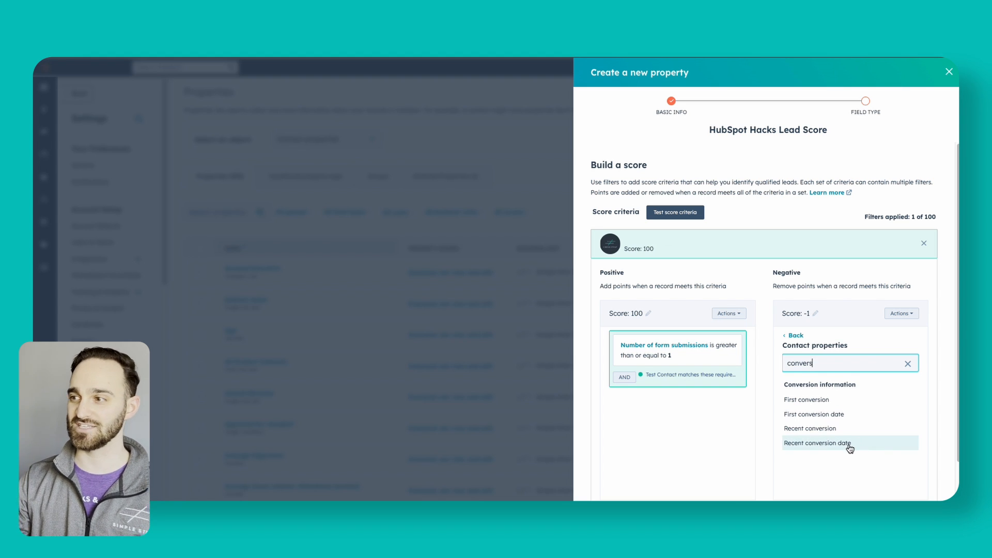
click(816, 443)
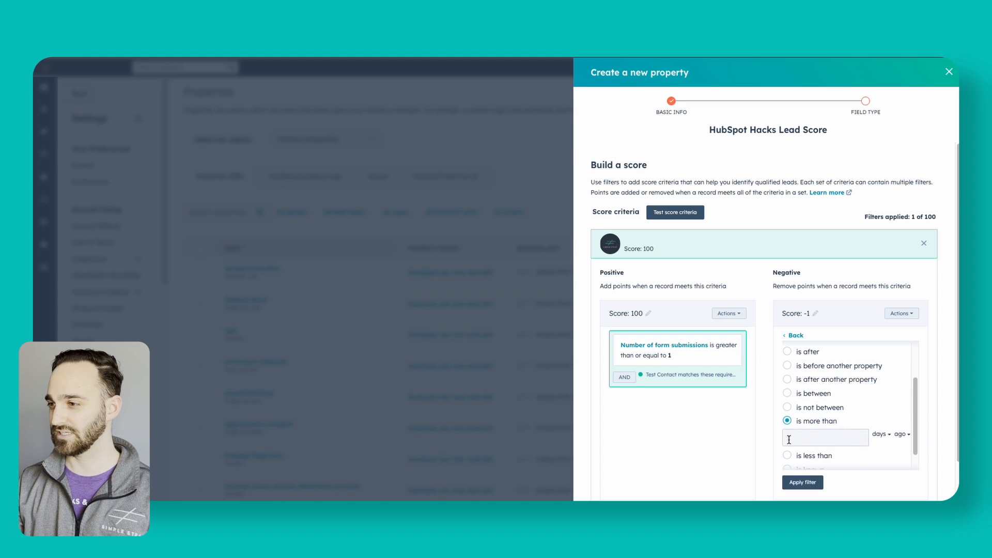
text(30)
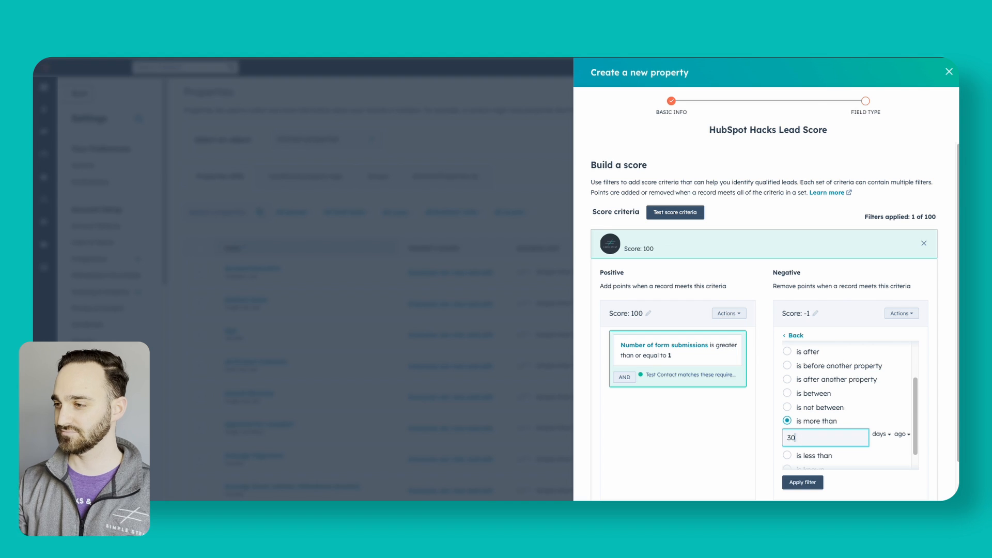
click(802, 482)
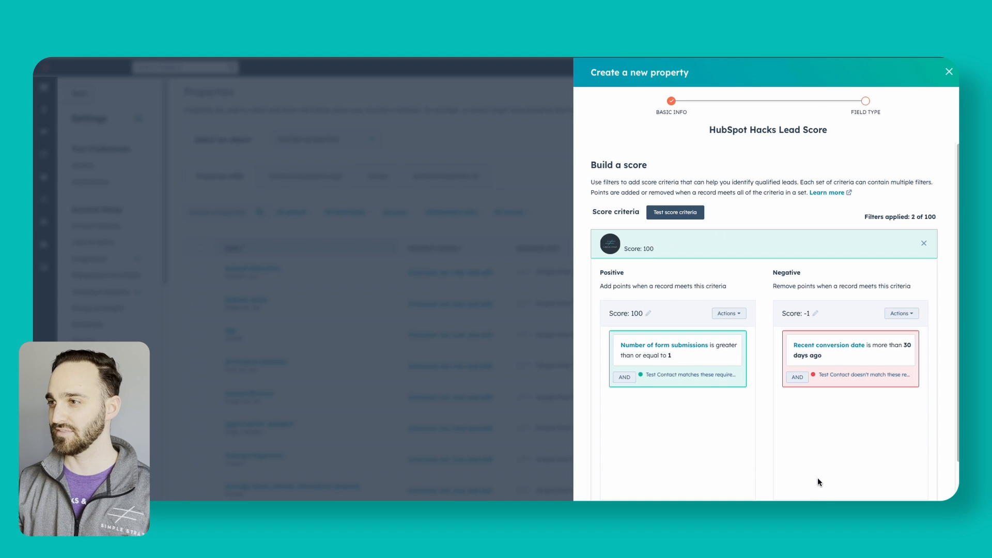
click(815, 313)
text(10)
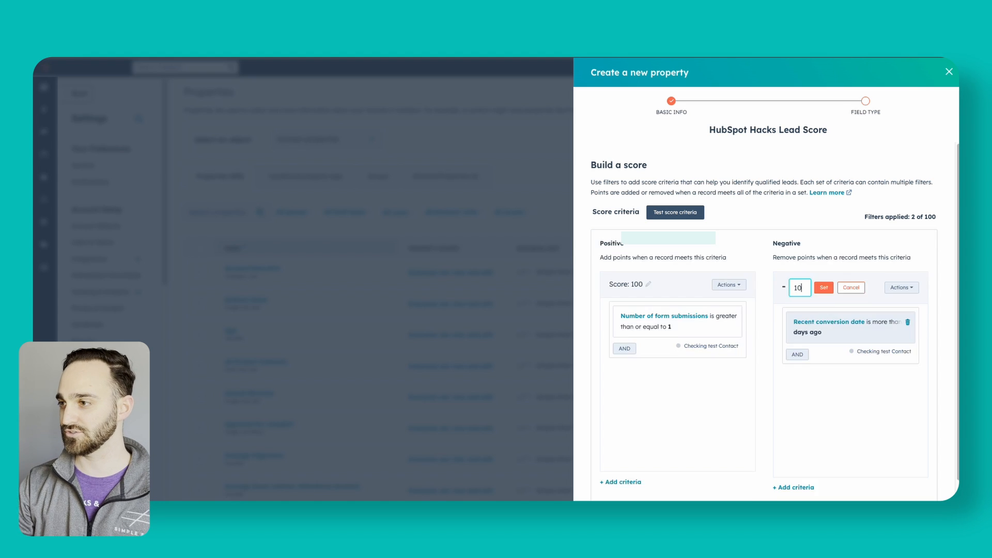
click(823, 287)
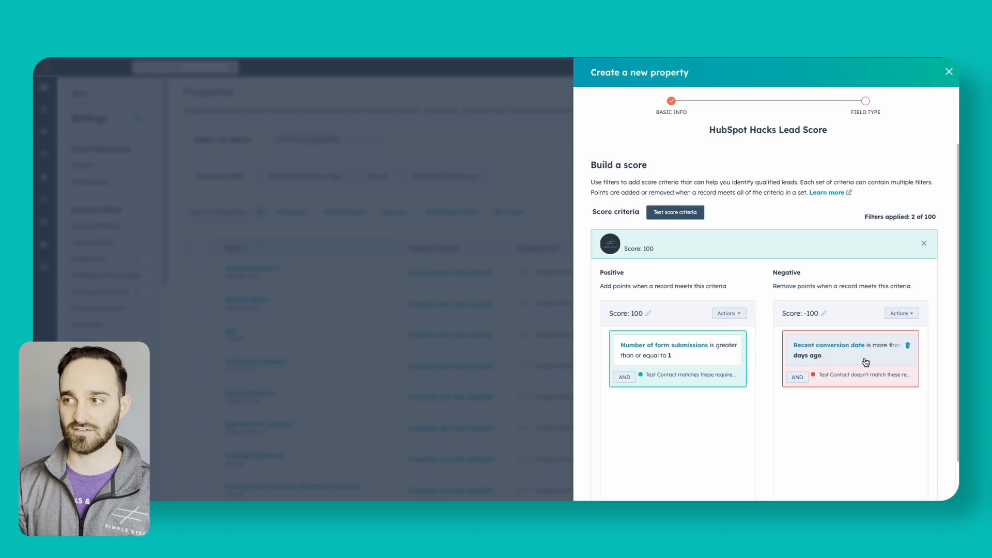
Edit the day count in the Recent conversion date filter and update it.
click(829, 349)
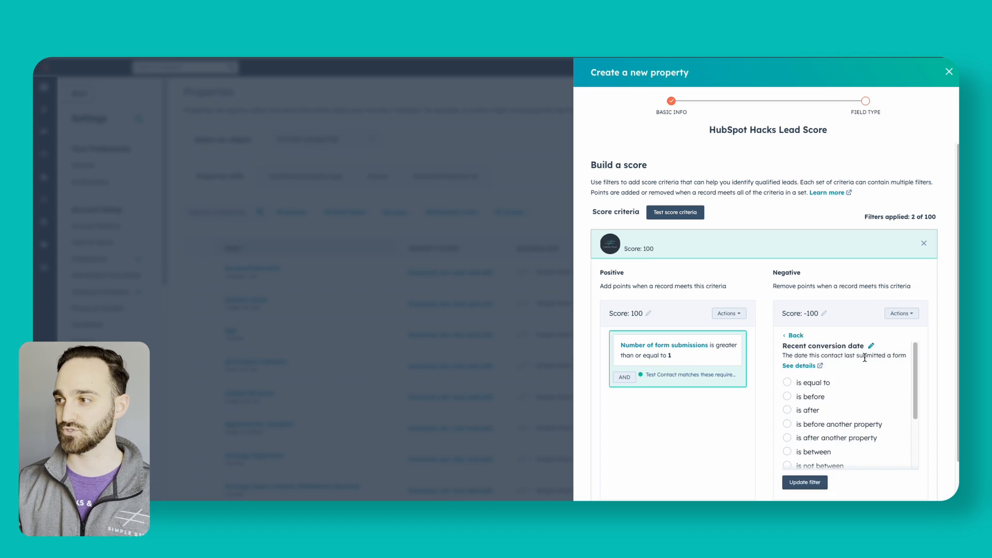
click(816, 399)
text(1)
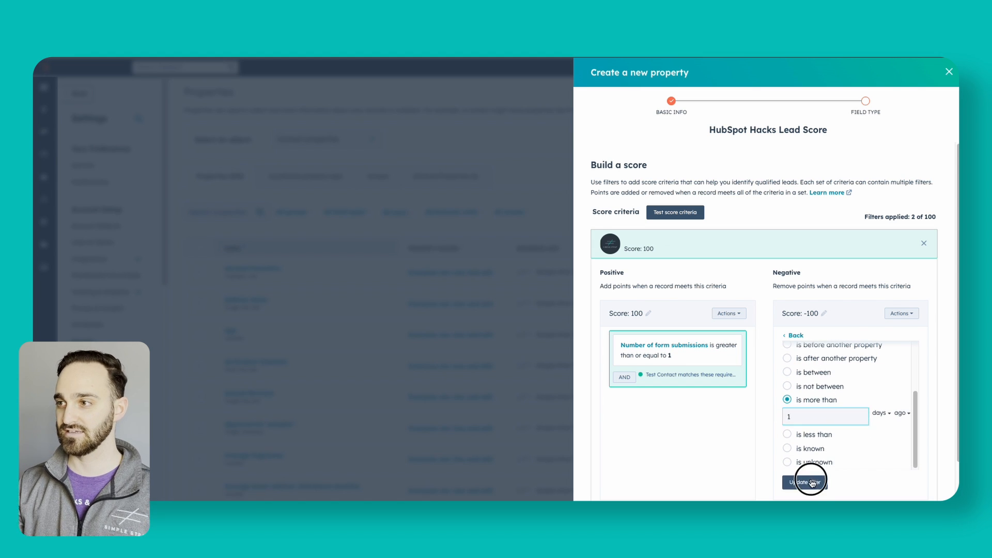
click(805, 481)
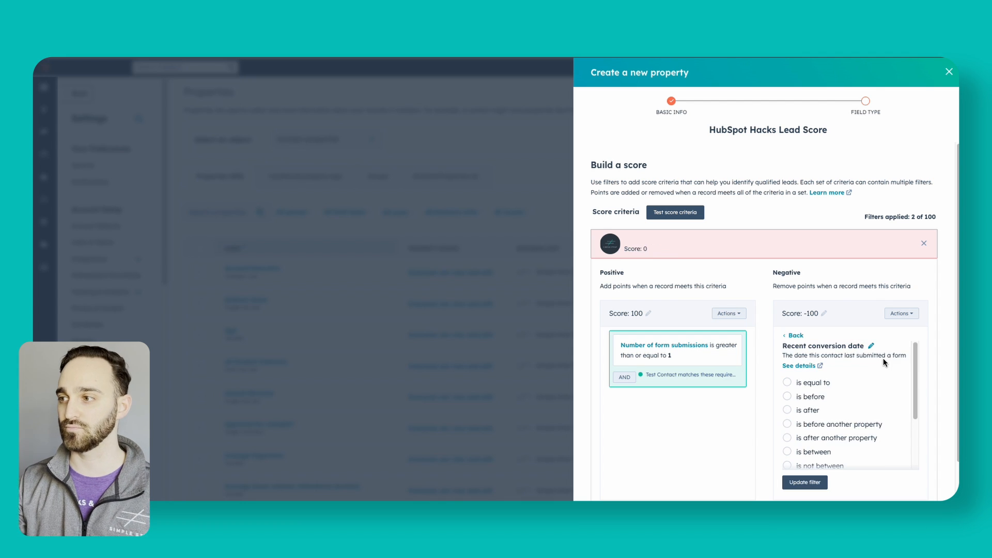
click(816, 400)
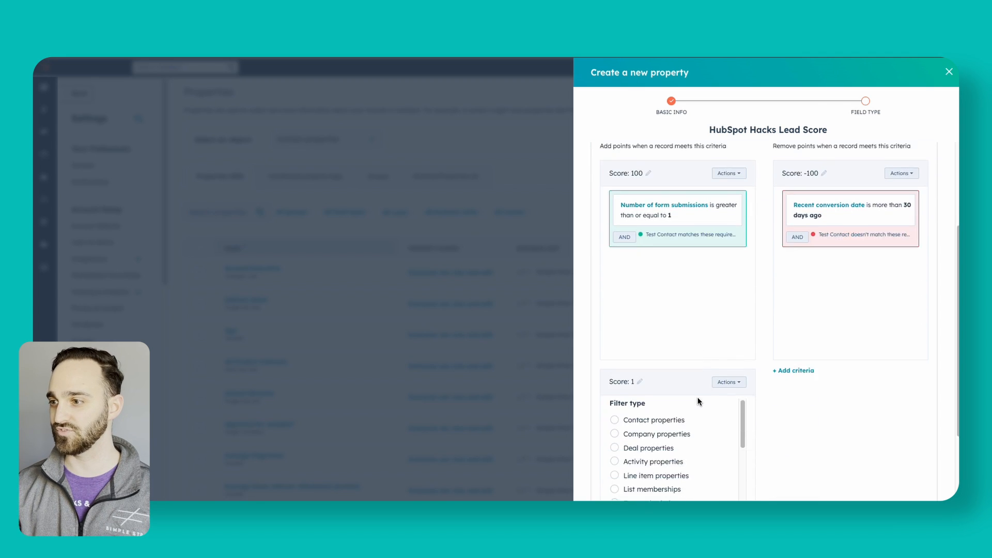
Award 50 points to contacts whose Last page seen contains 'pricing'.
scroll(down, 3)
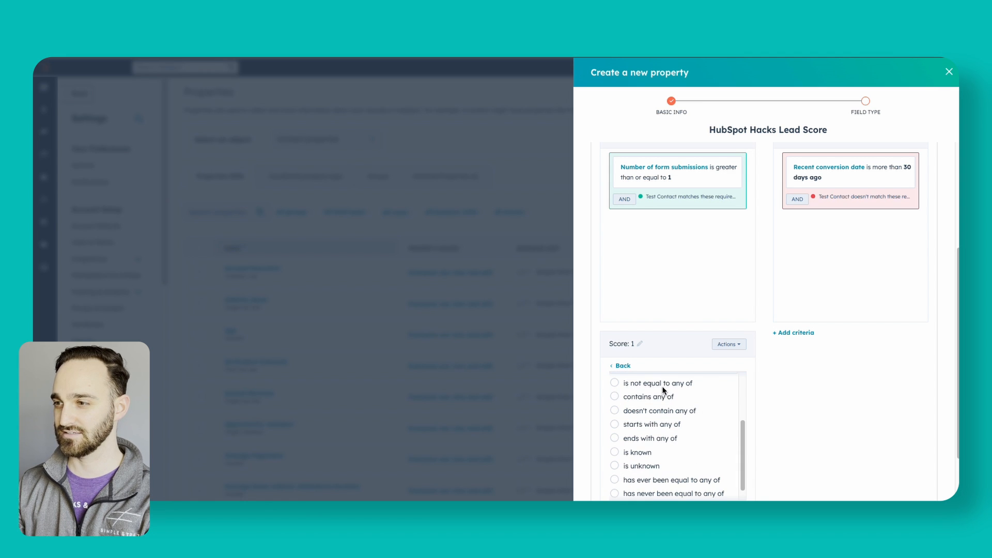
text(p)
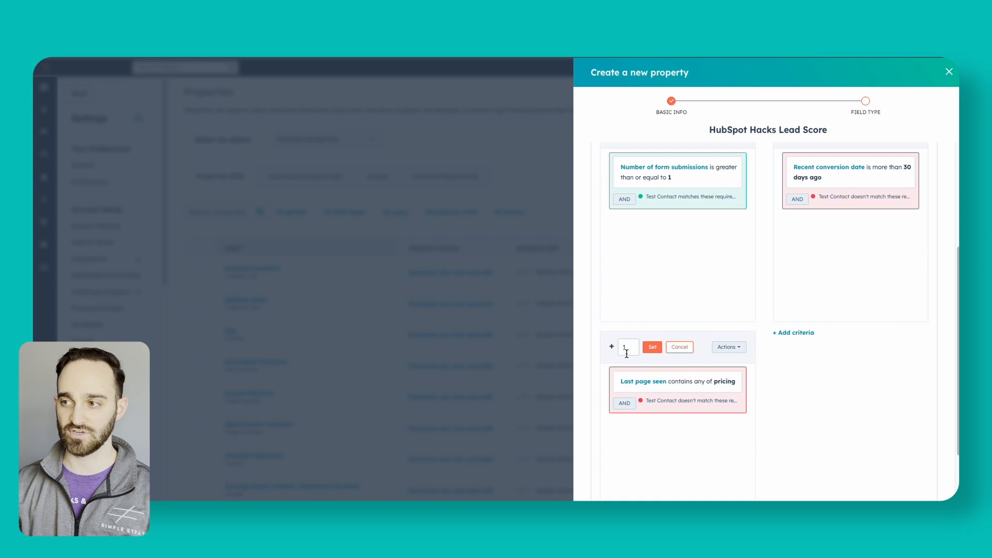
text(50)
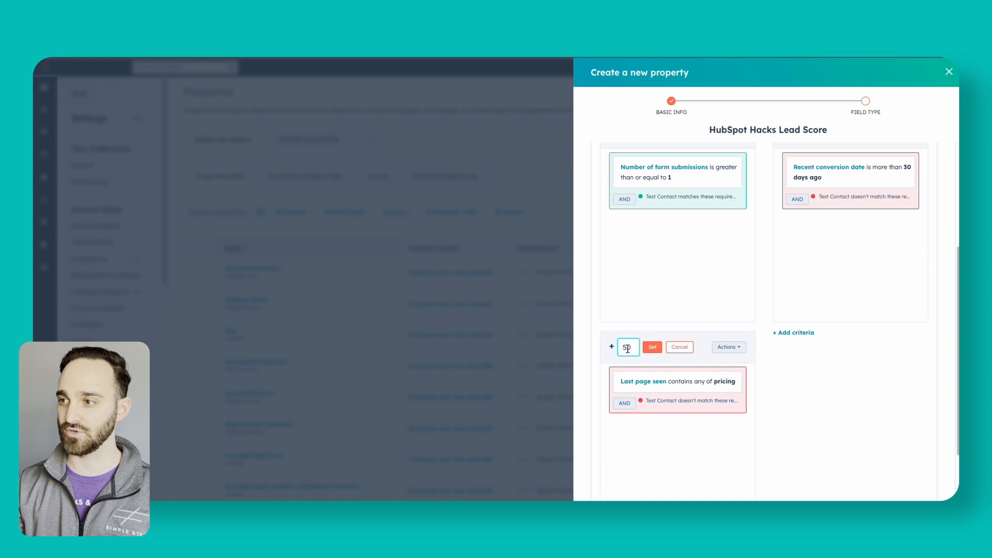
click(651, 347)
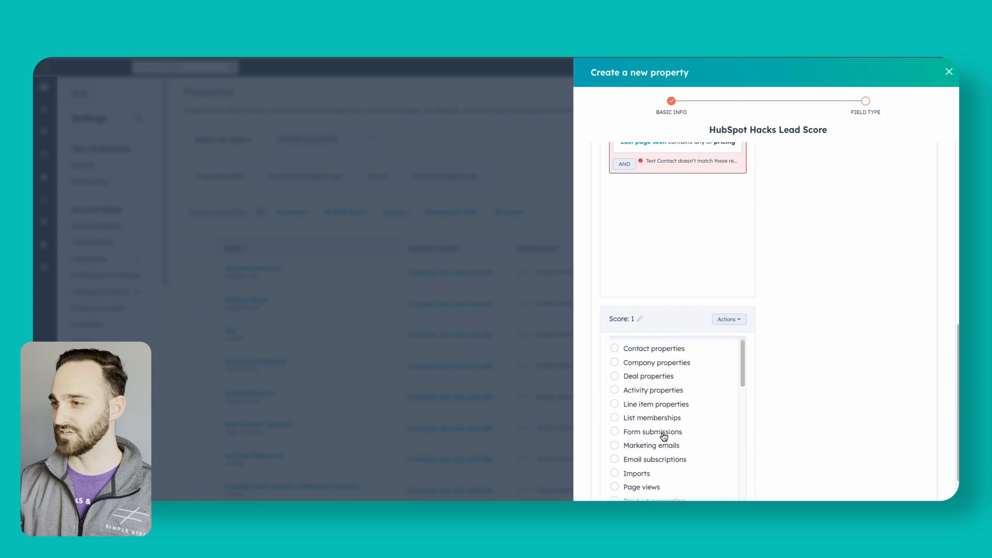
Add a Marketing emails clicked ≥ 2 criterion and enter 50 as its points.
click(654, 347)
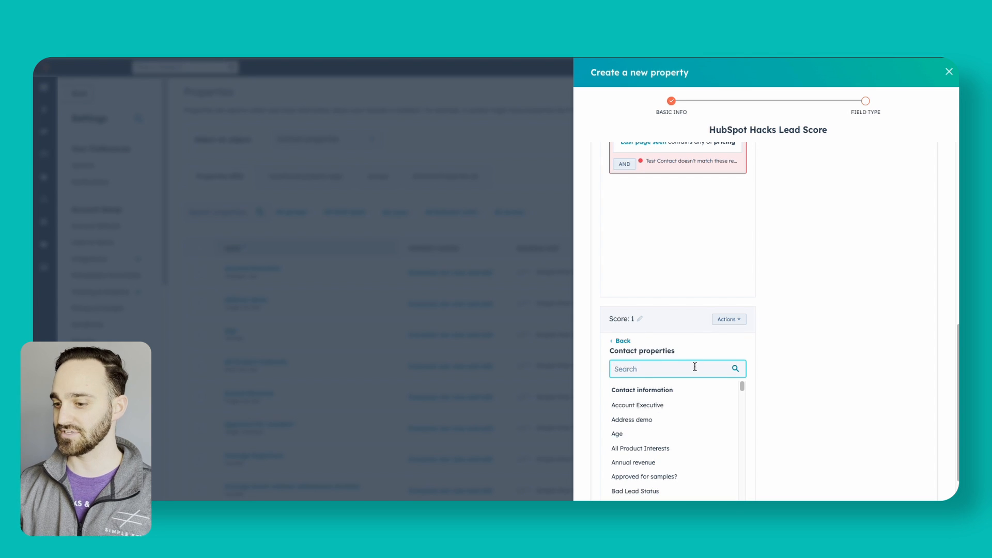
text(marketing email)
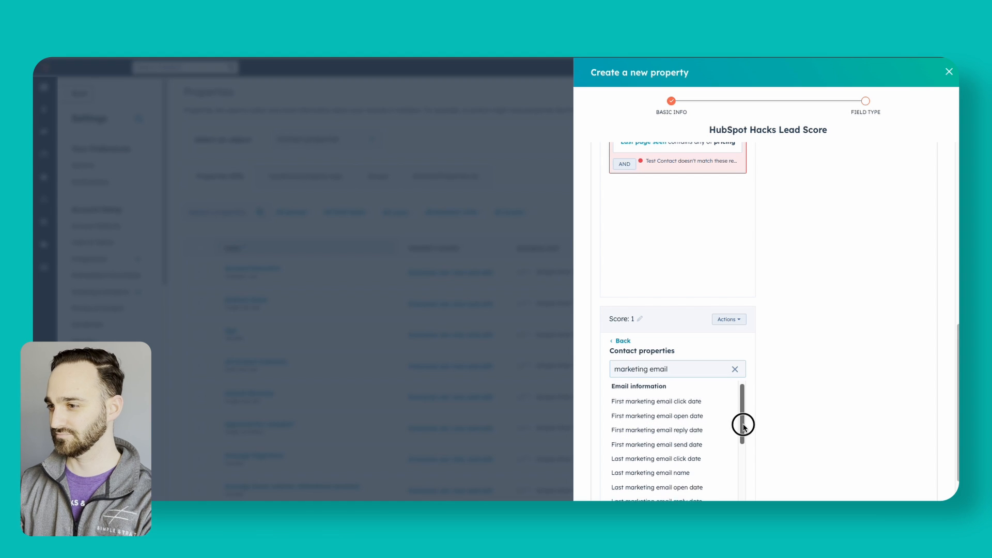
scroll(down, 3)
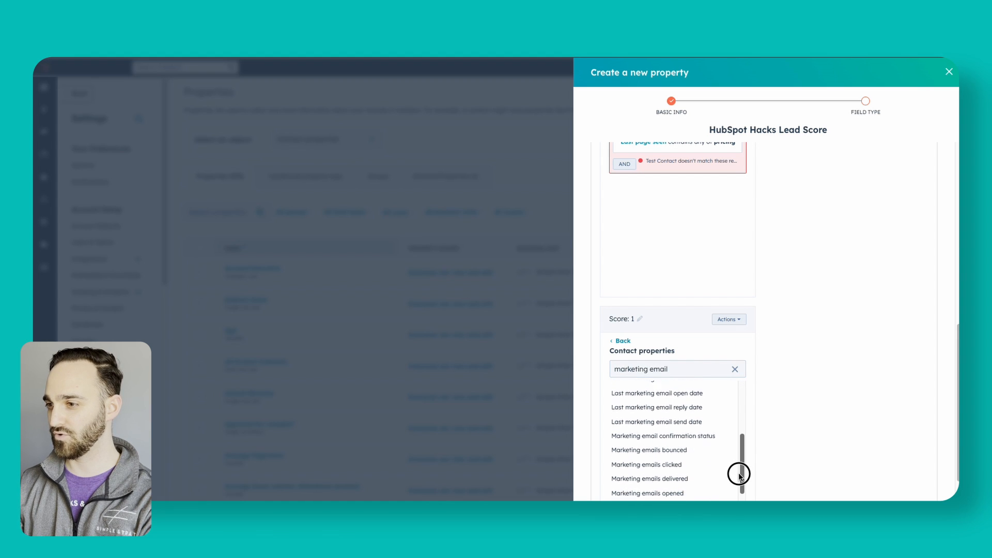
click(646, 464)
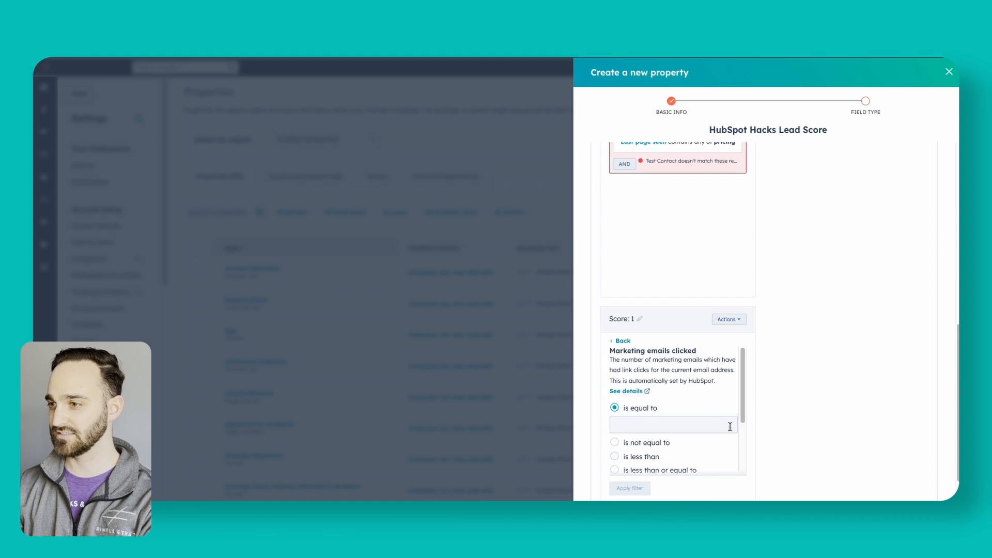
scroll(down, 3)
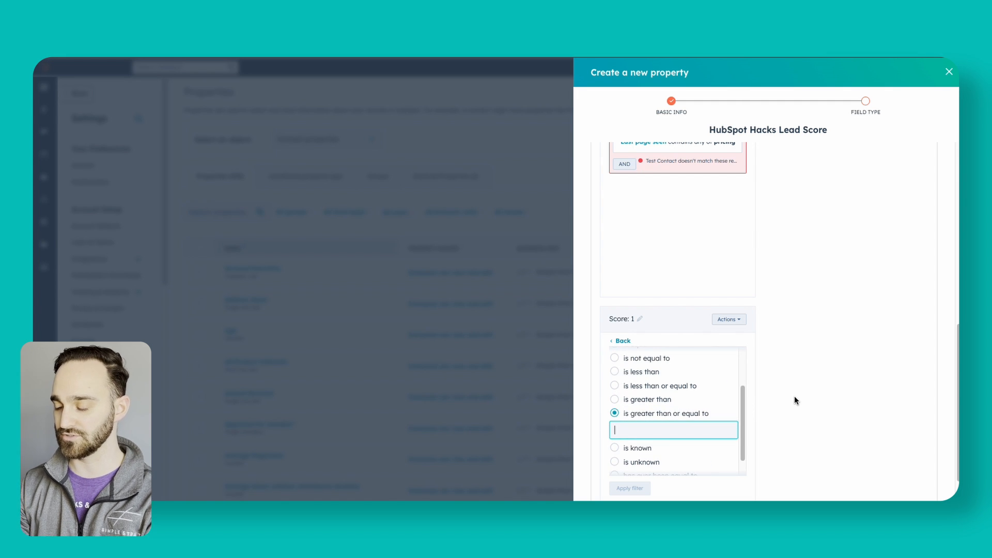
click(628, 487)
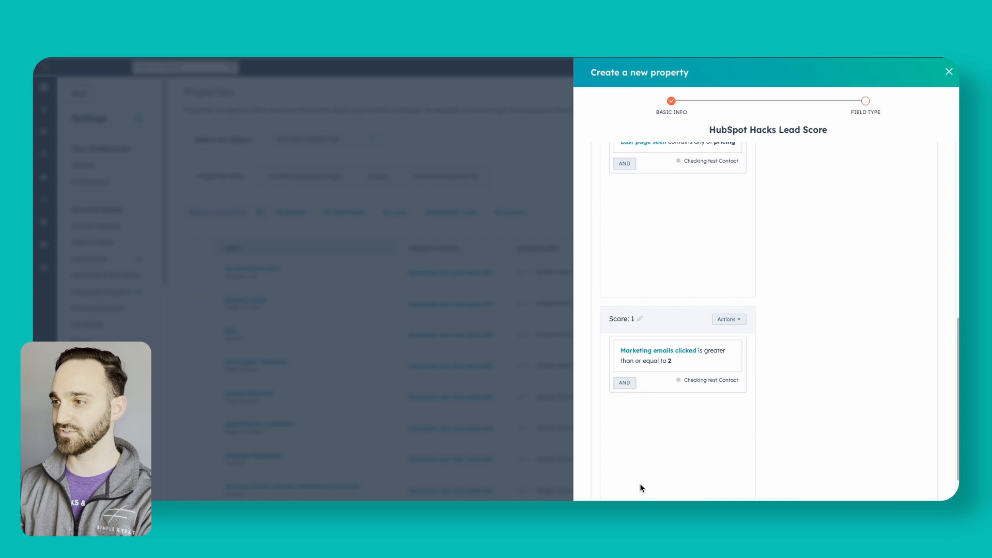
click(639, 319)
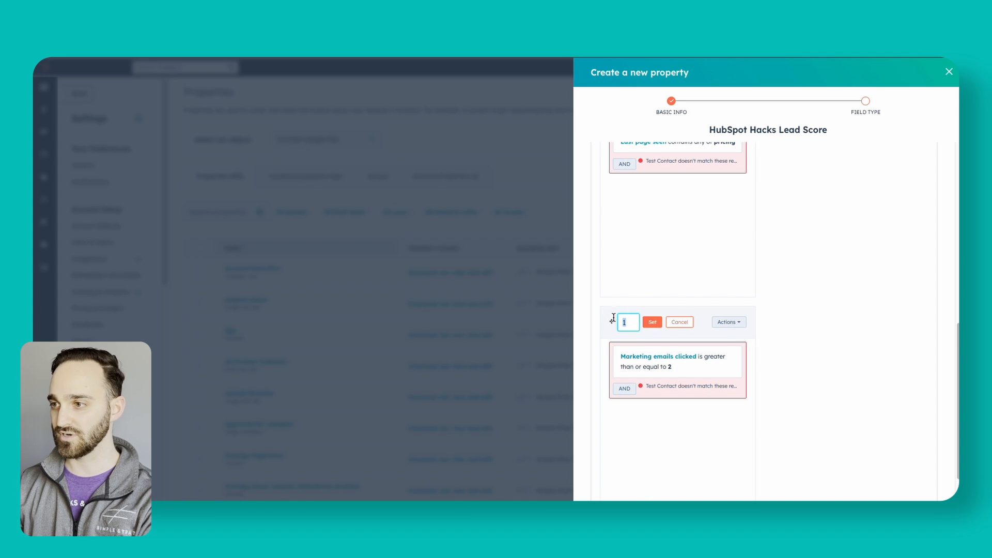
text(50)
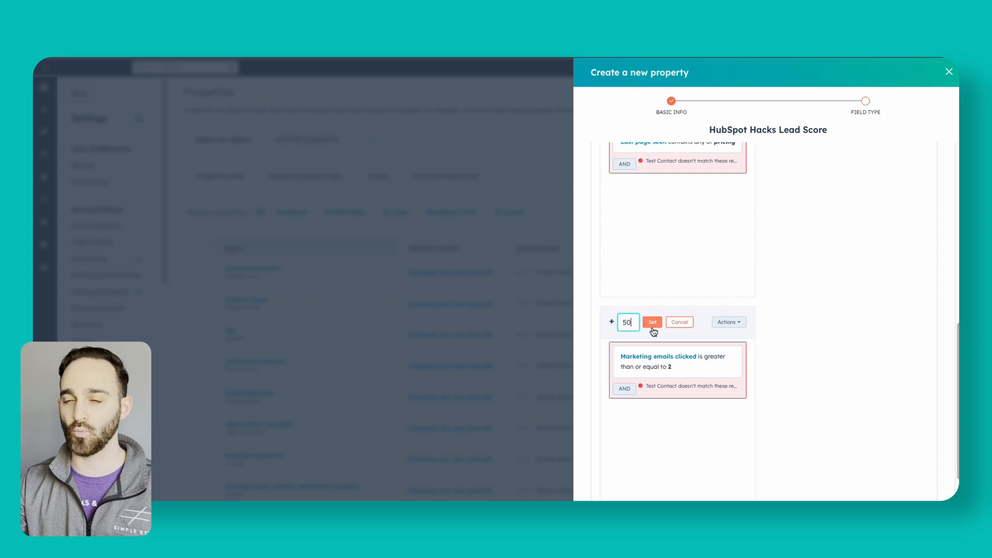
Confirm the 50-point email rule, then deduct 50 when last email click is over 90 days ago.
click(652, 321)
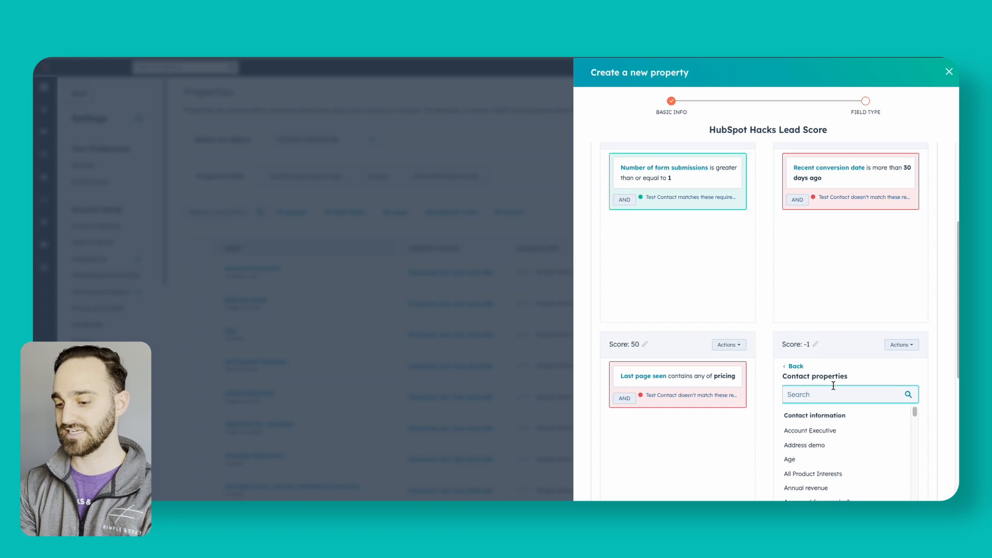
text(marketing email)
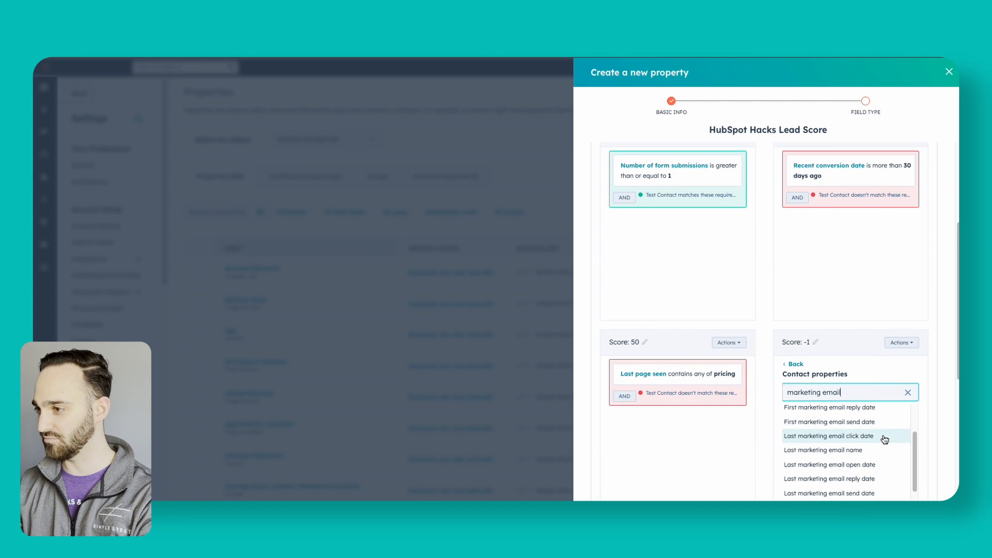
click(828, 436)
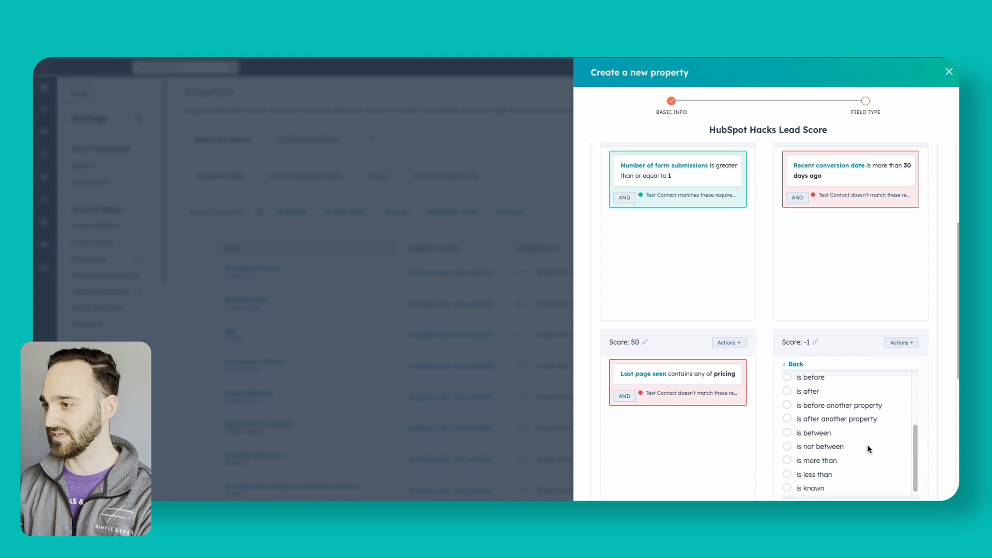
click(817, 450)
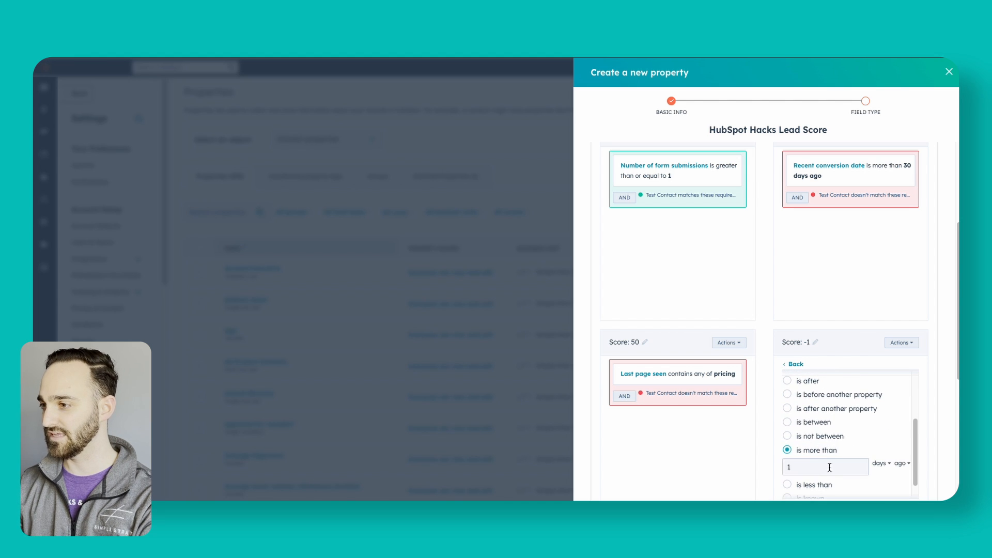
click(825, 467)
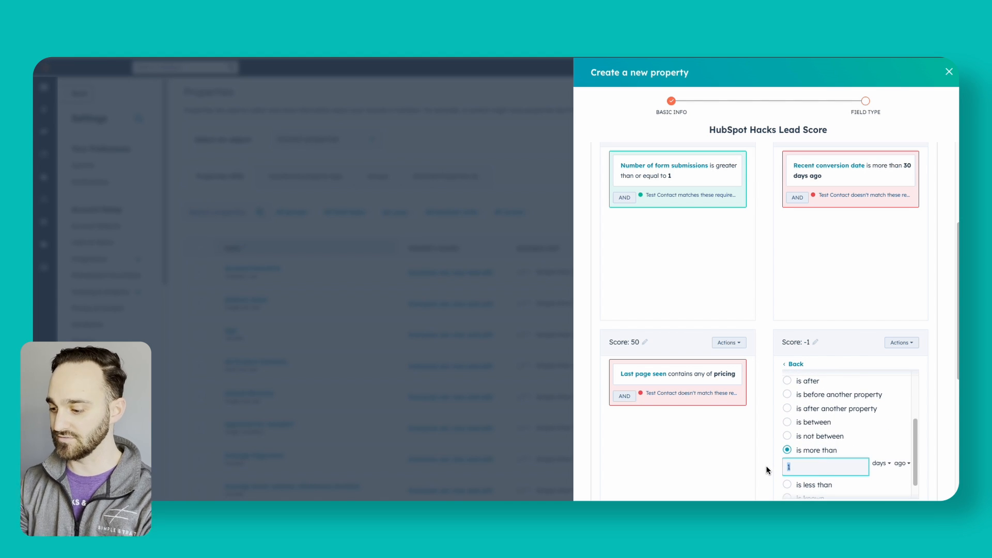
text(90)
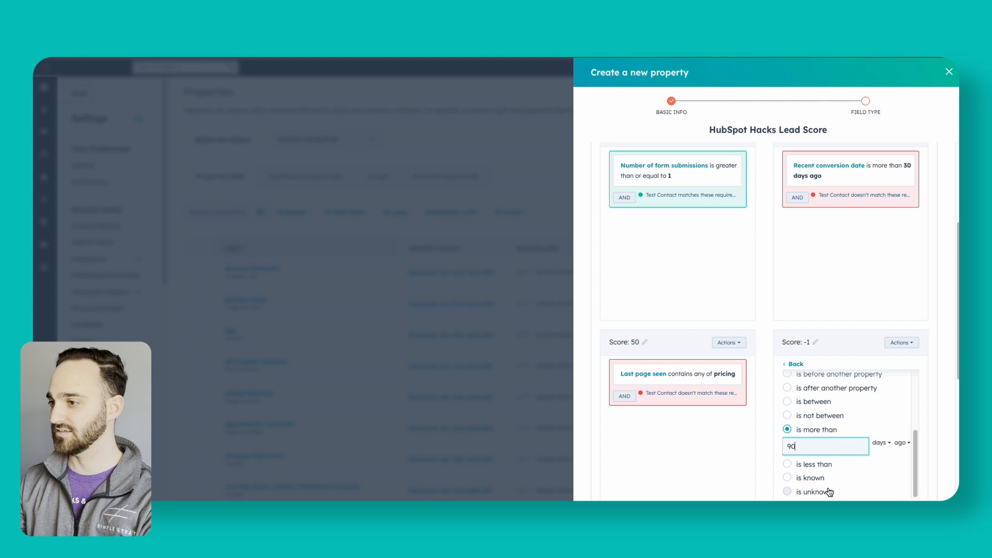
click(824, 344)
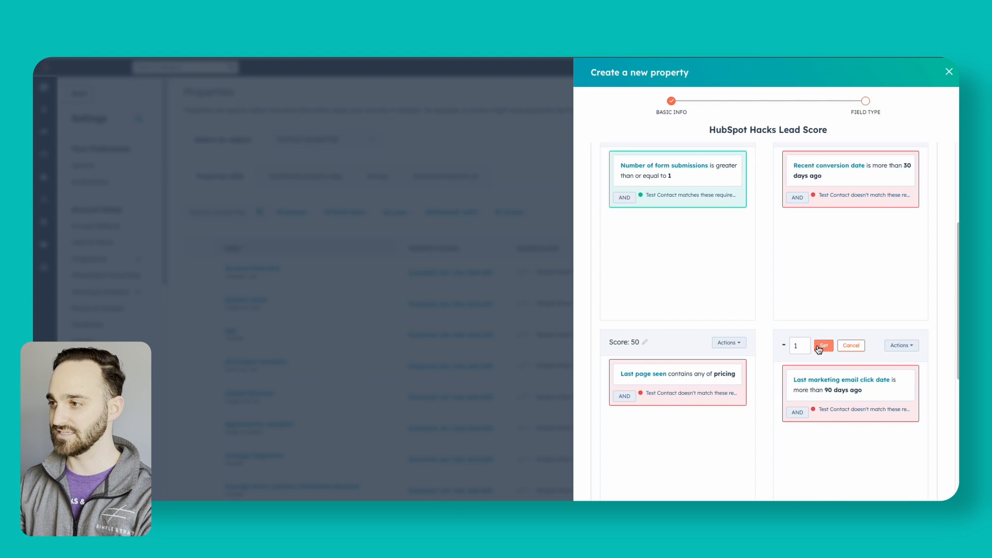
text(50)
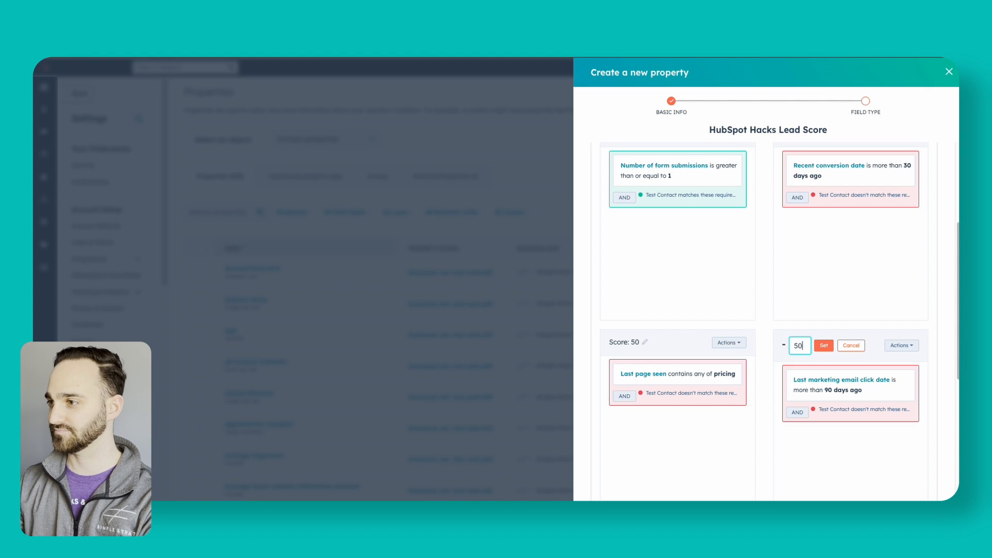
click(823, 345)
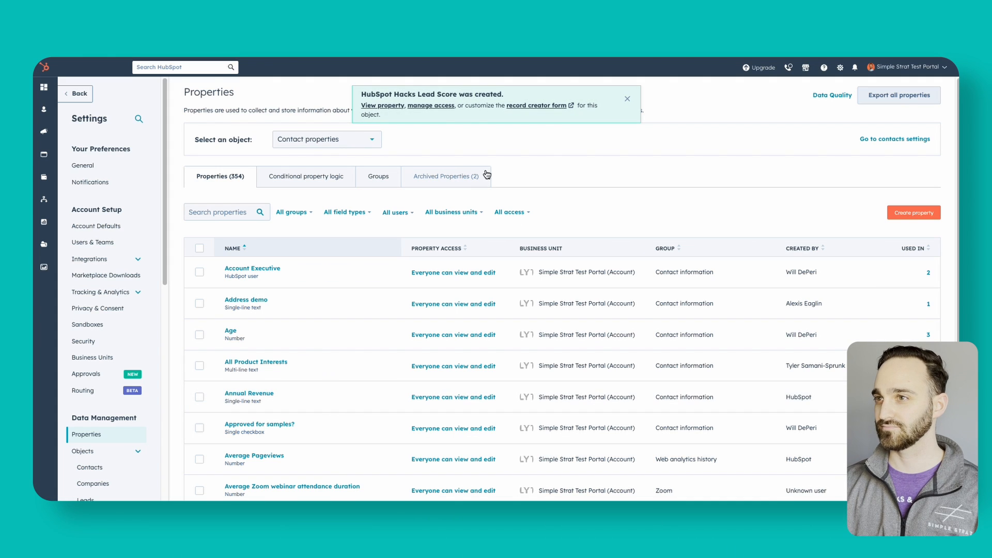
mouse_move(152, 207)
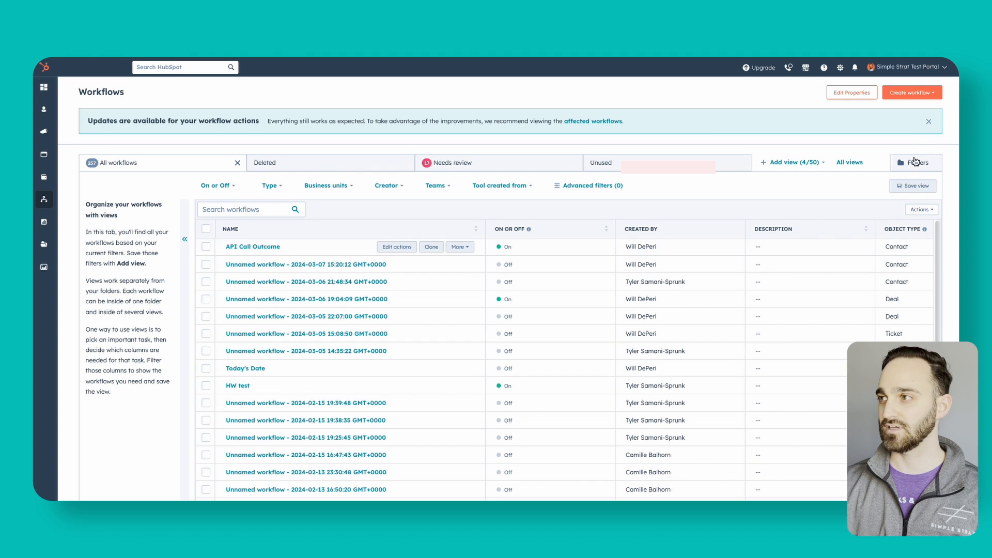
Create a blank contact-based workflow from scratch.
click(909, 92)
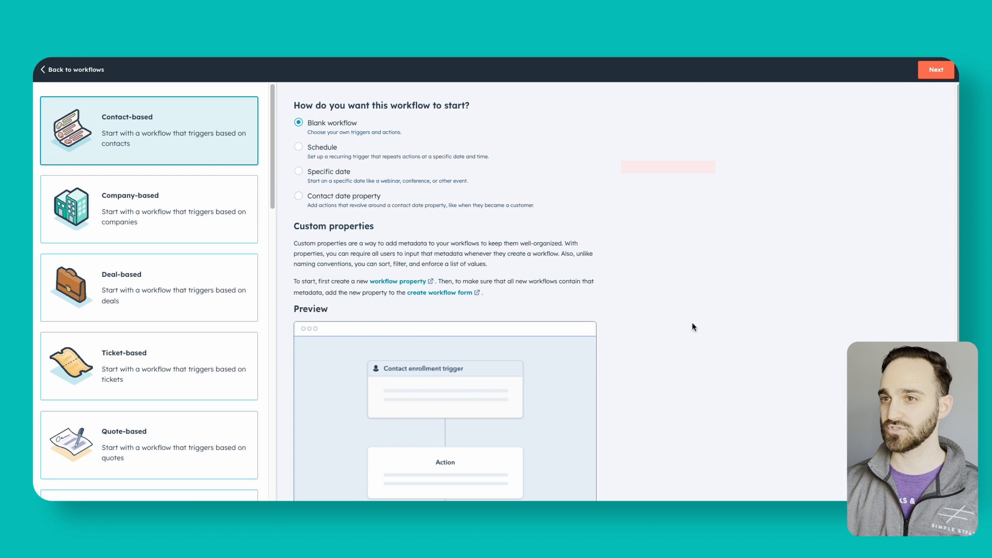
mouse_move(148, 146)
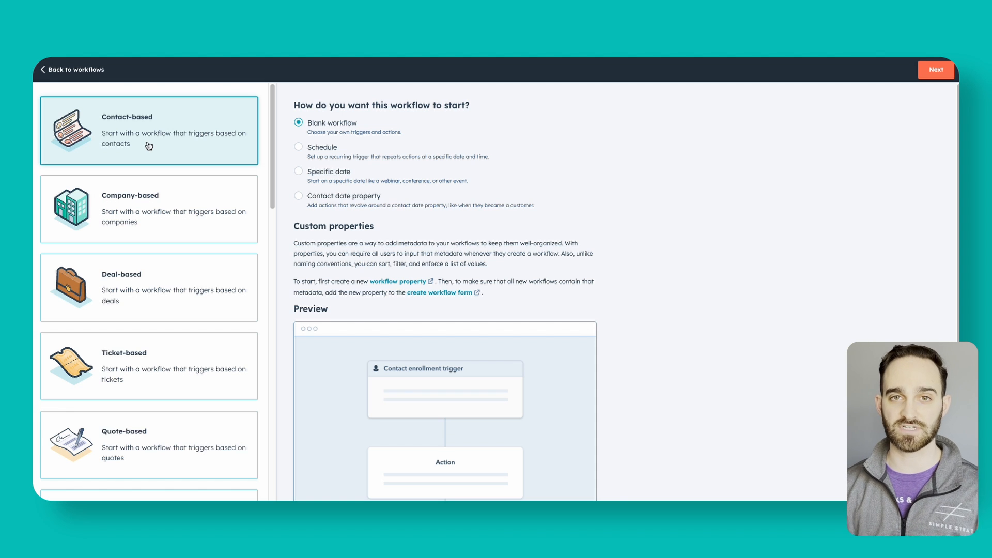
mouse_move(661, 195)
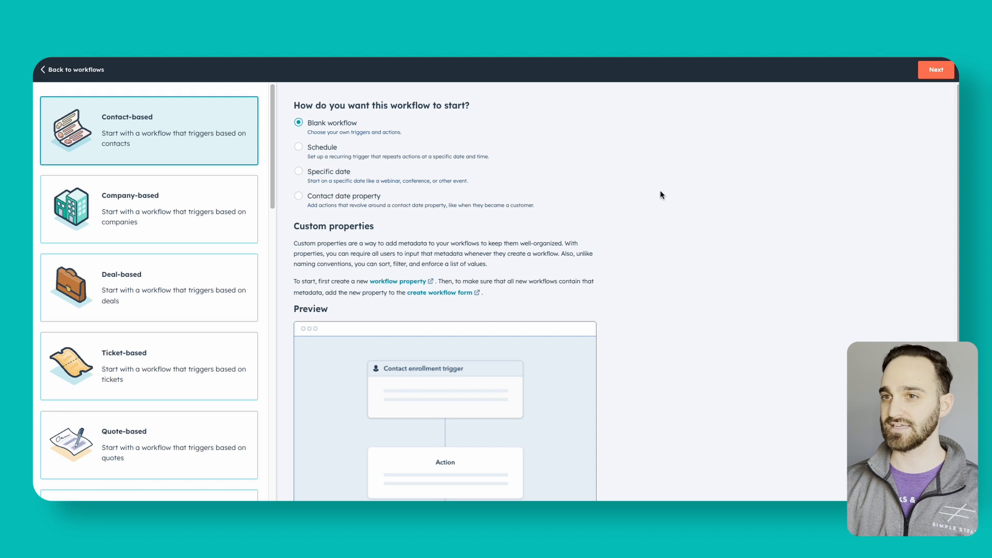
click(936, 69)
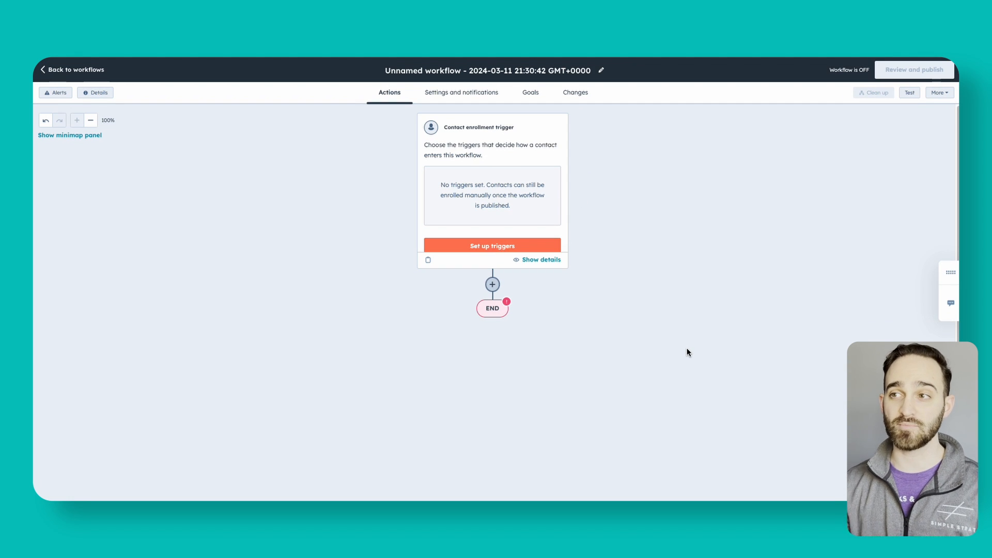
Save a filter-criteria trigger: HubSpot Hacks Lead Score is greater than or equal to 100.
click(491, 246)
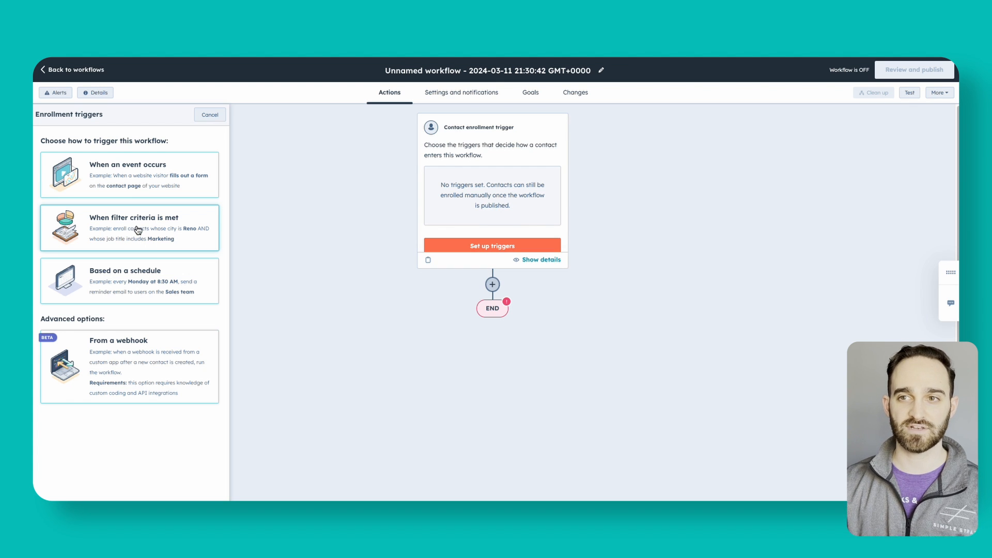
click(129, 228)
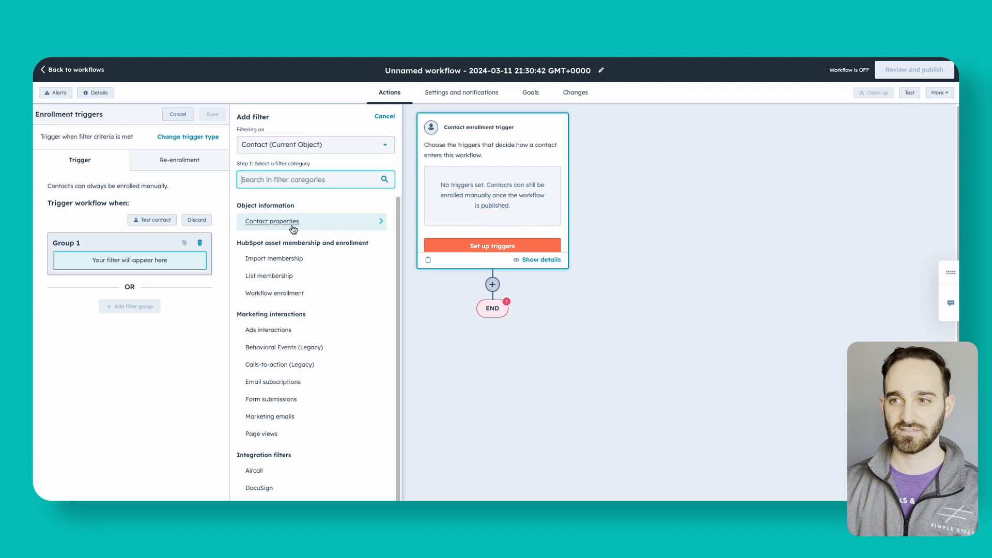
click(272, 221)
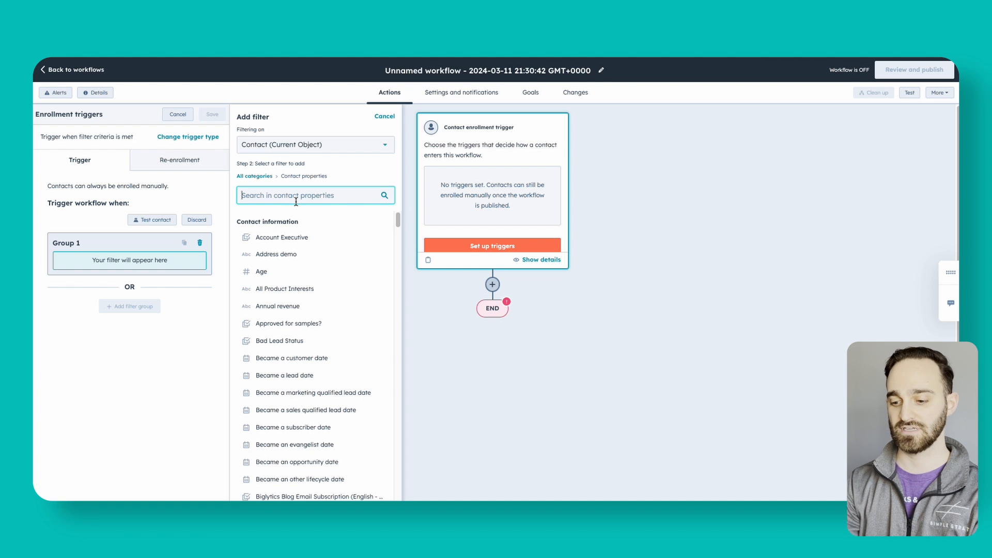
text(lead score)
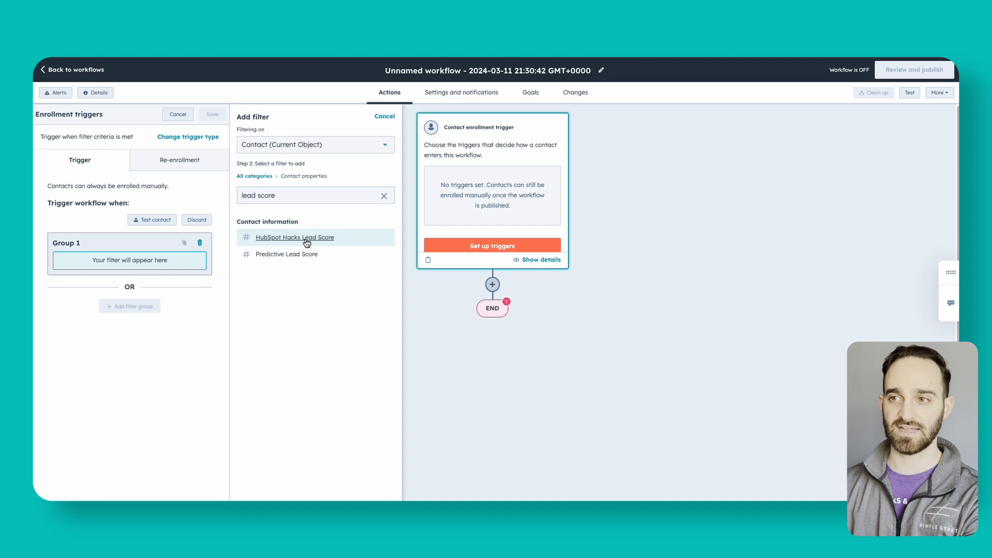
click(295, 237)
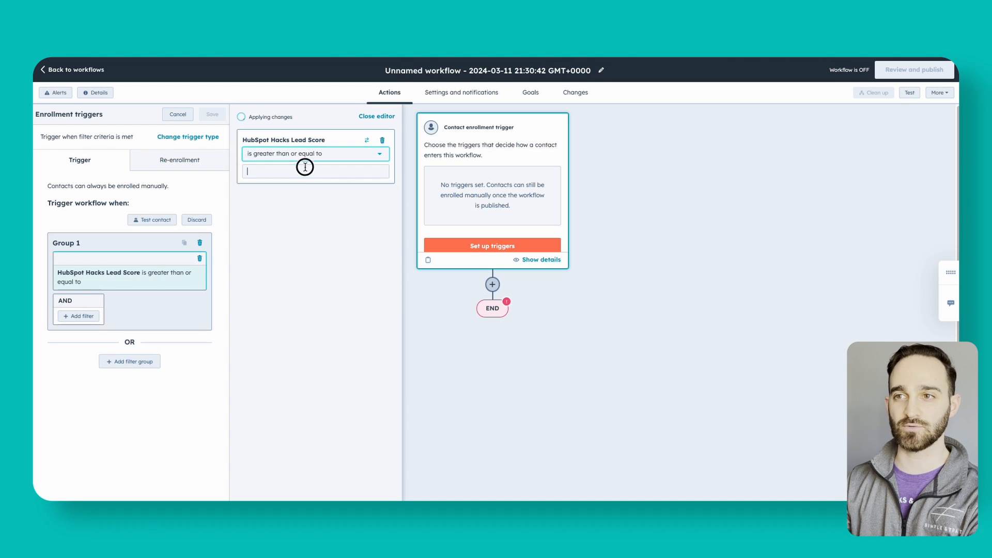
text(100)
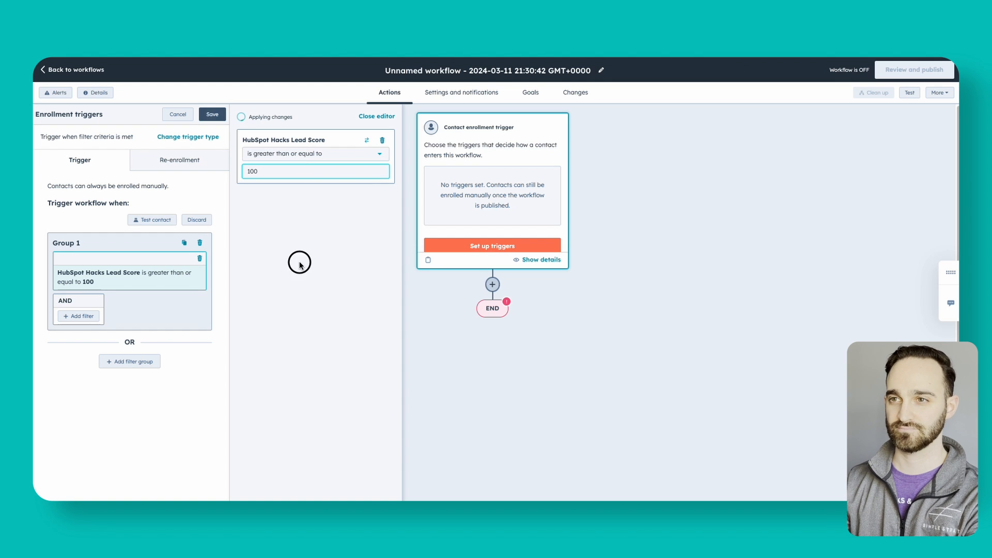
click(212, 115)
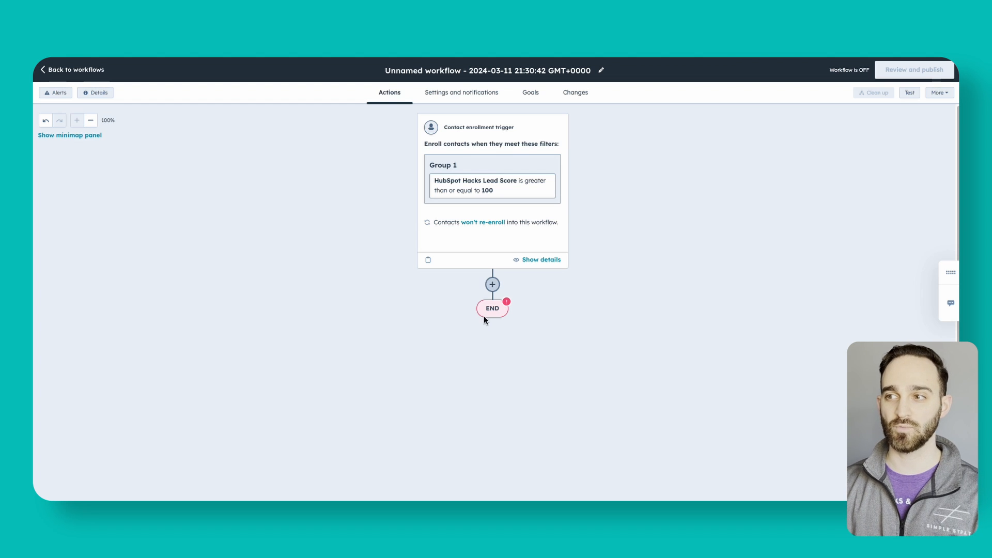
Add a Rotate record to owner action that rotates contacts within a single team.
click(493, 284)
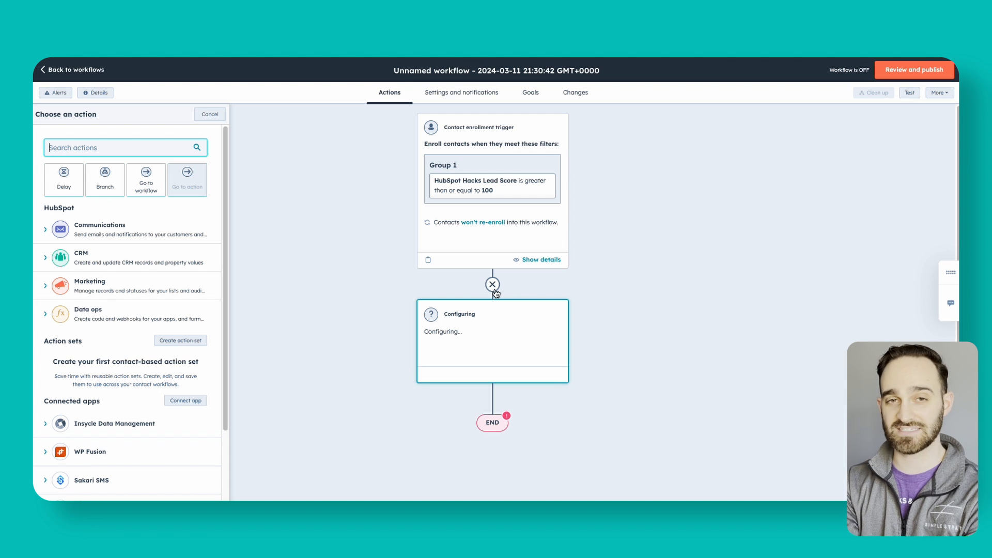
text(rotat)
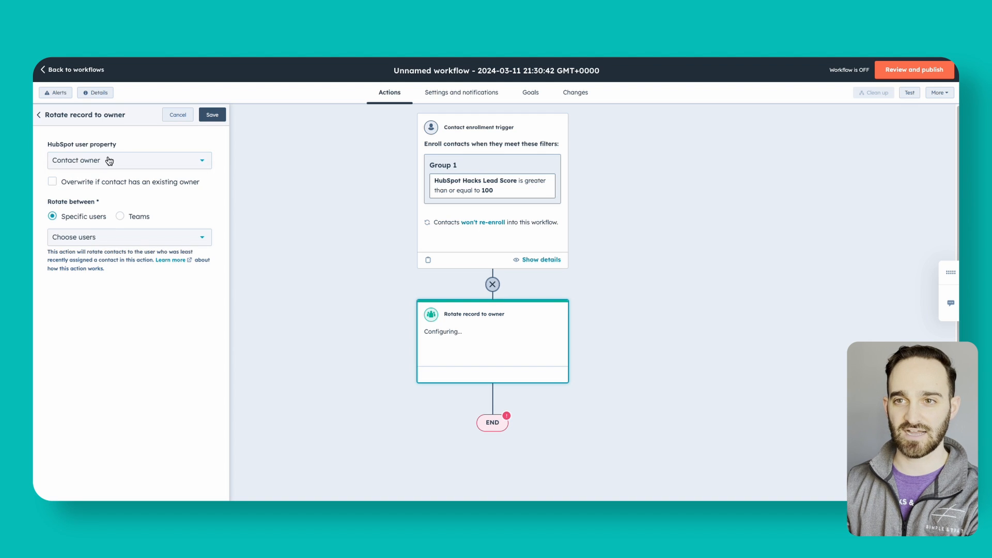
click(120, 216)
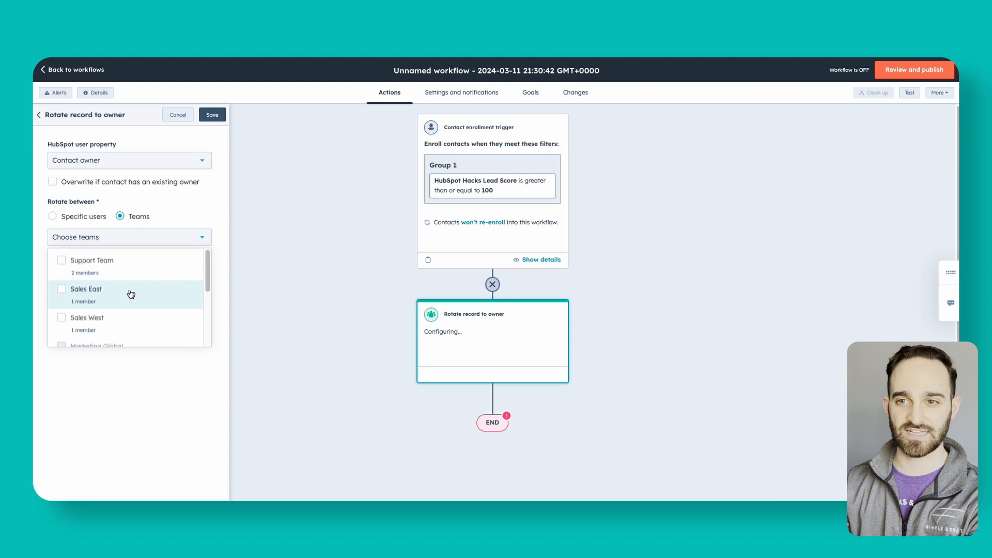
click(62, 316)
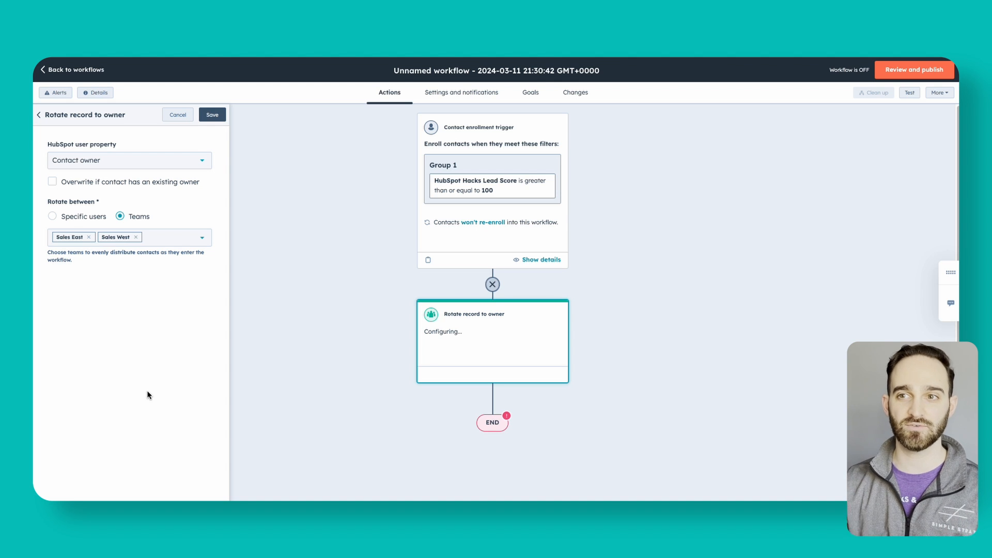
click(51, 216)
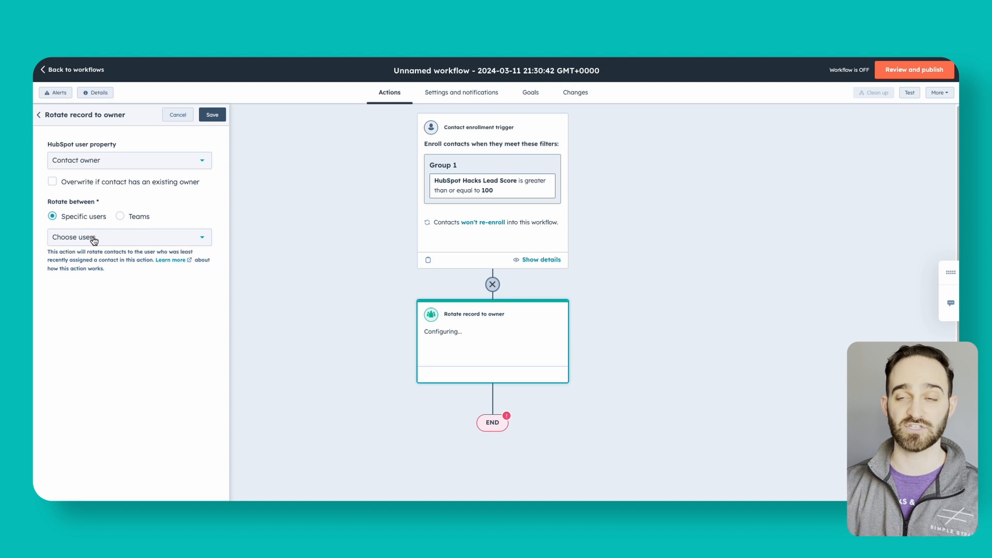
click(120, 216)
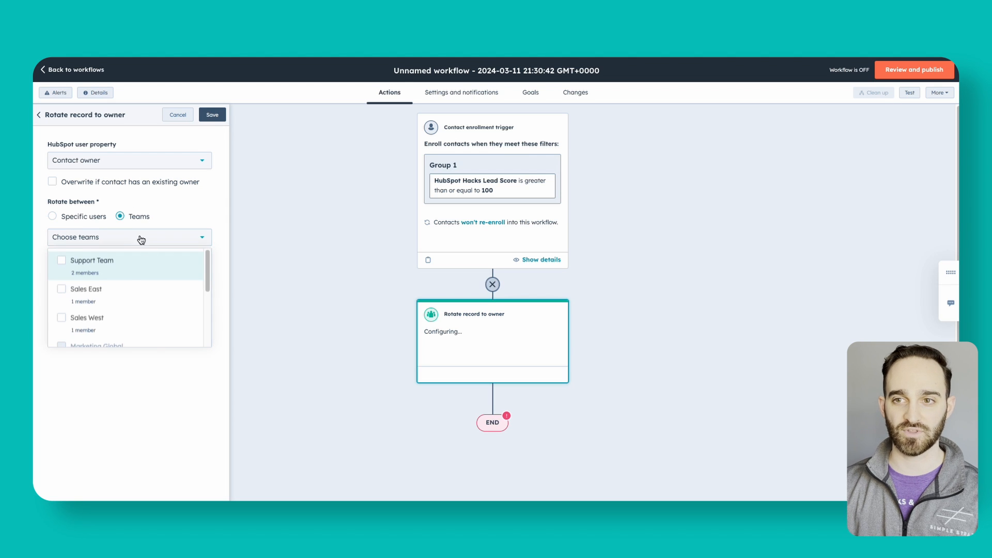
click(83, 289)
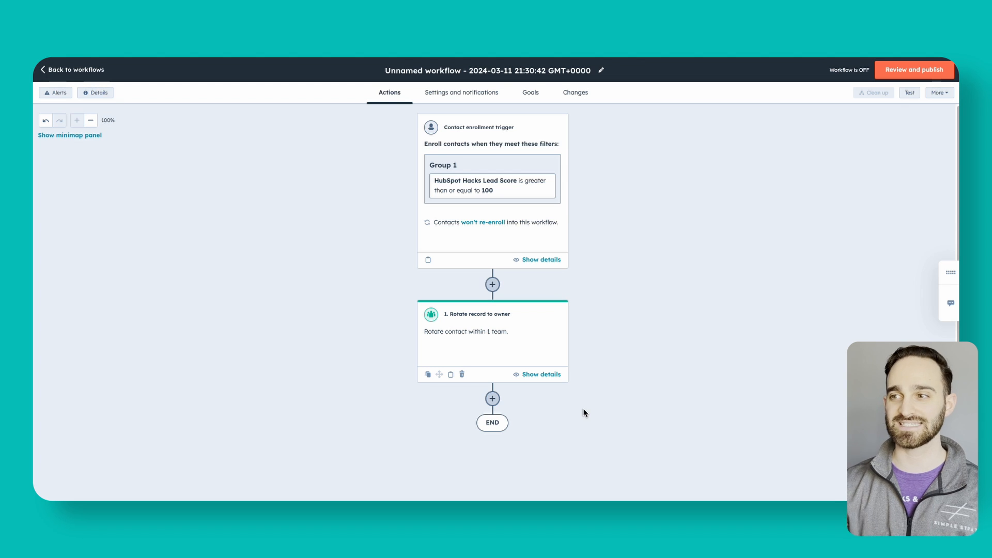
Add a Create task action 'New lead - based on lead scoring!' noting 'contact ASAP!', assigned to the contact owner.
click(491, 398)
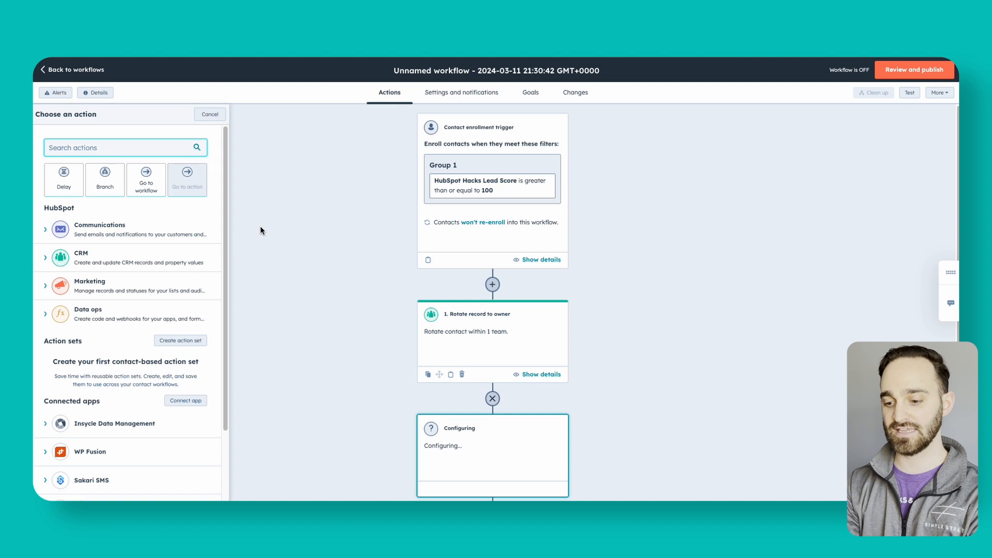
text(create)
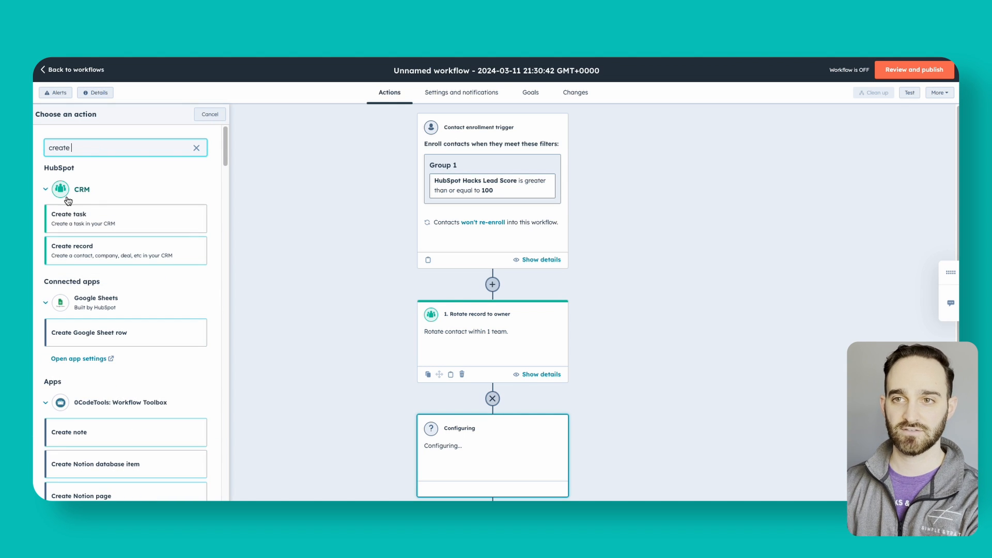
click(125, 218)
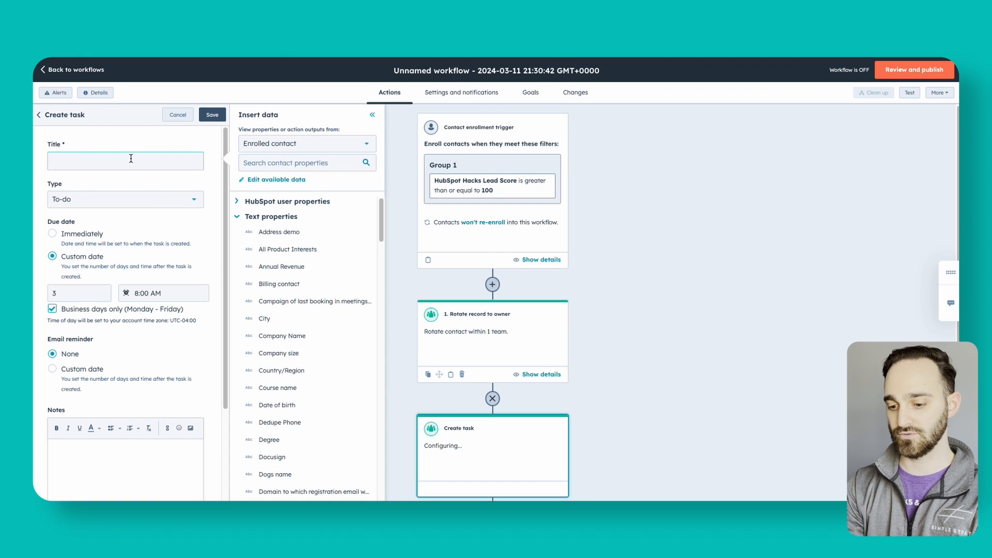
text(New lead -)
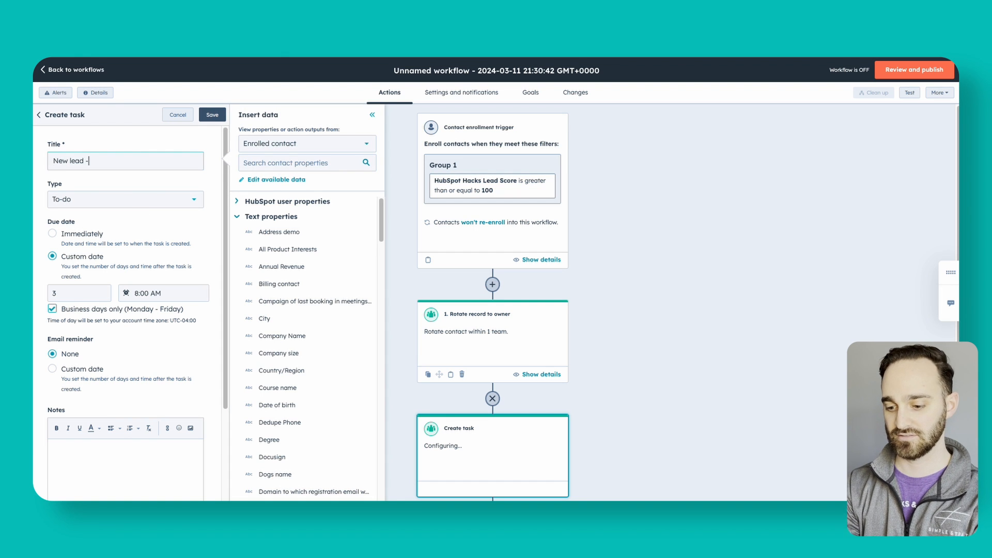
text(based on lead scoring!)
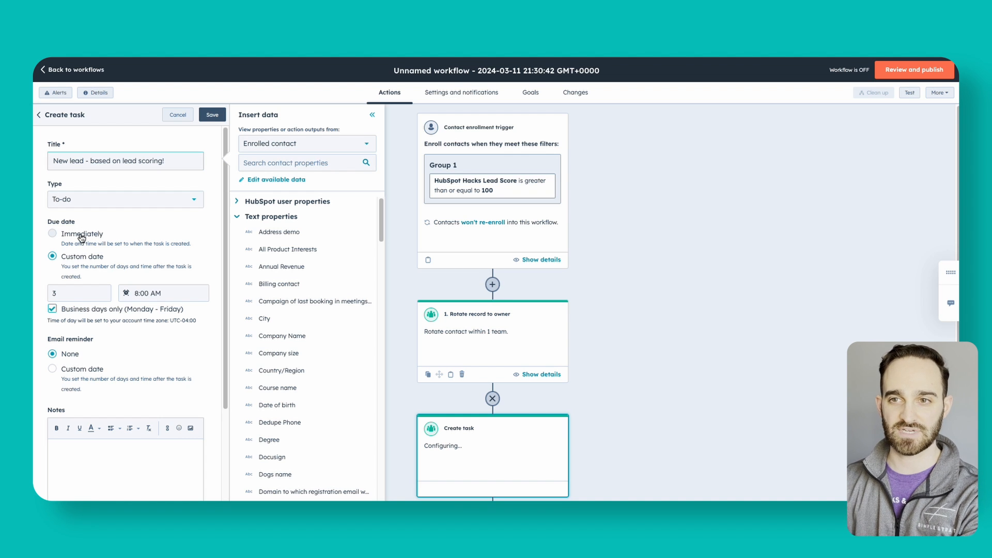
scroll(down, 3)
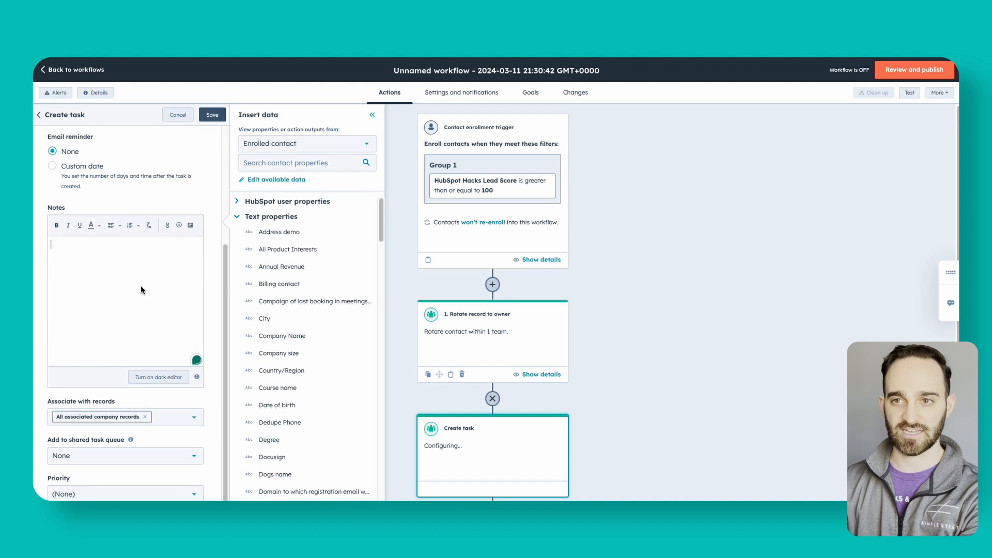
text(c)
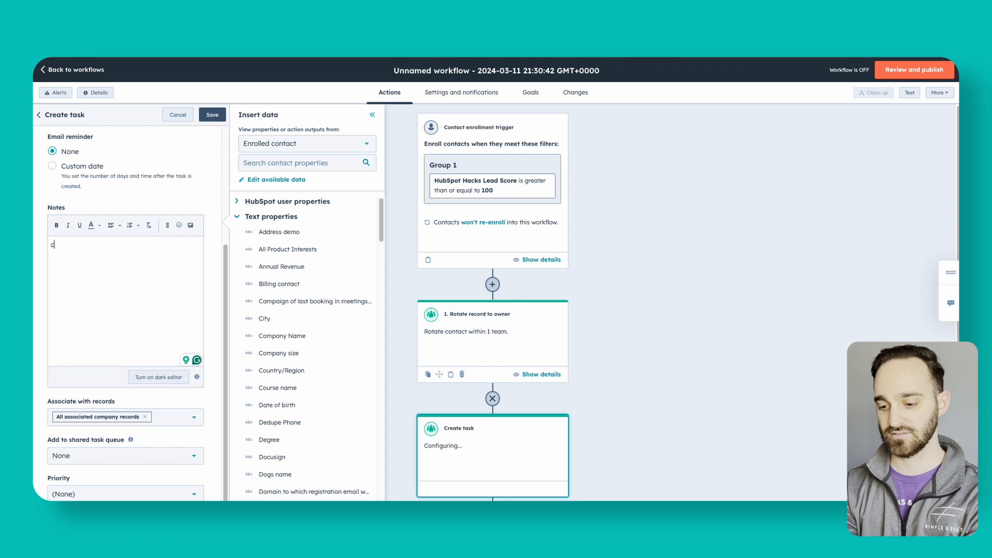
text(ontact ASAP!)
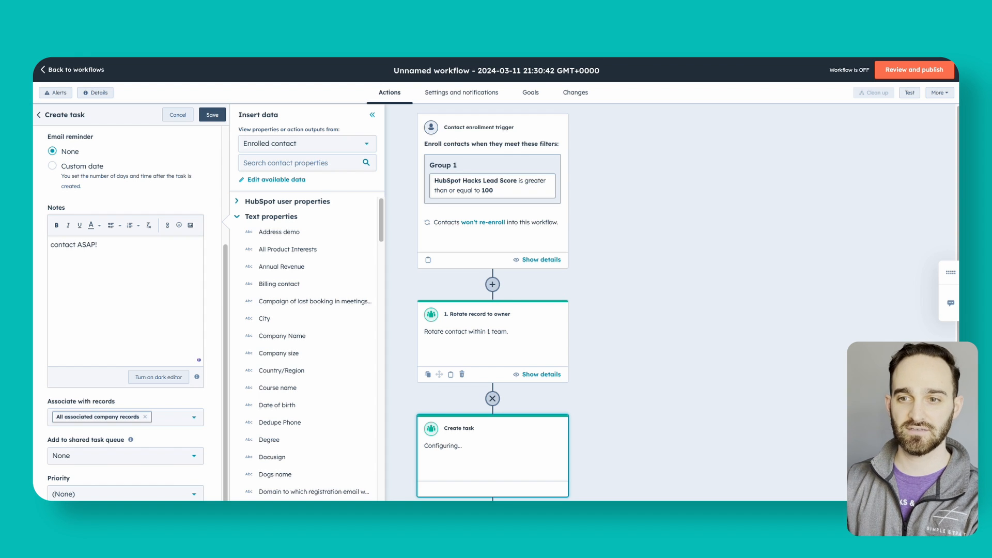
click(124, 454)
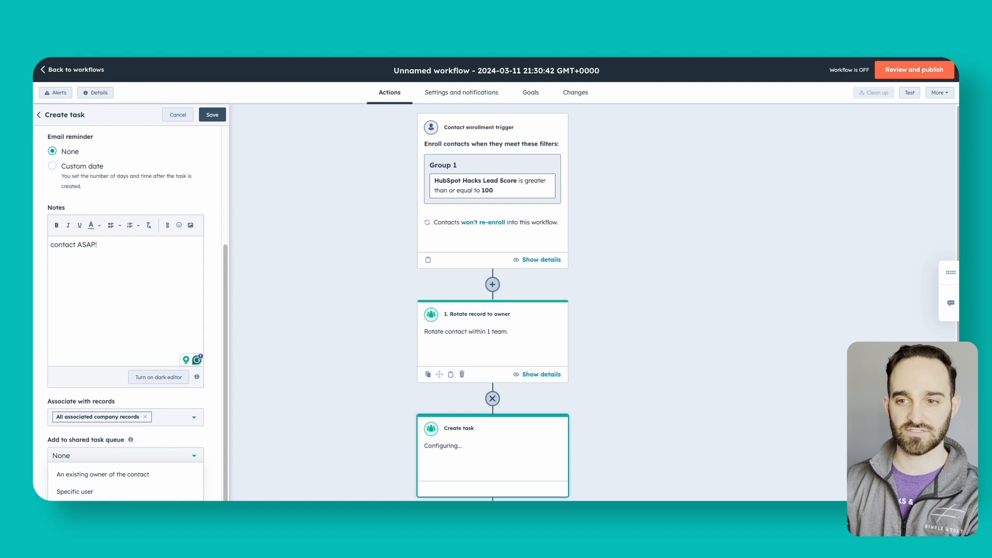
scroll(down, 3)
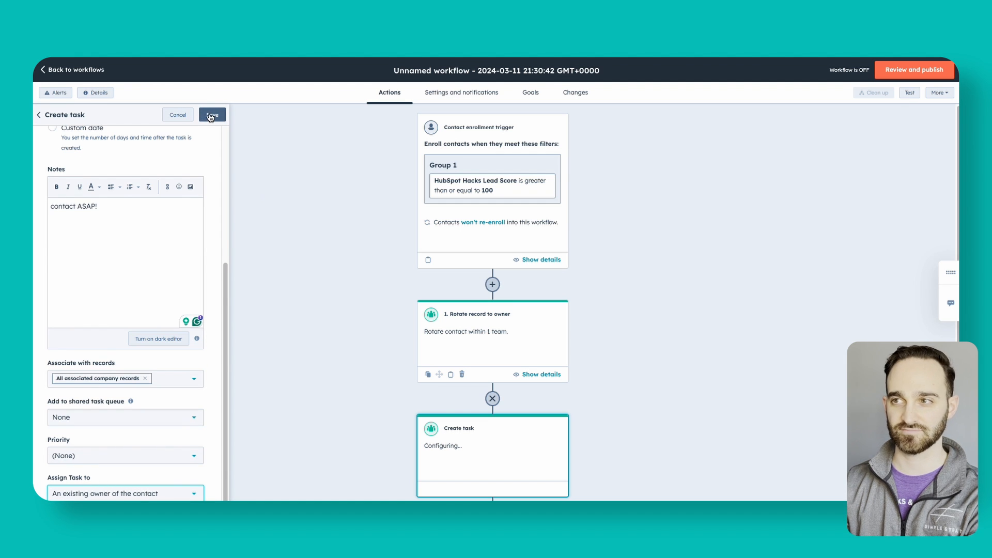
click(212, 115)
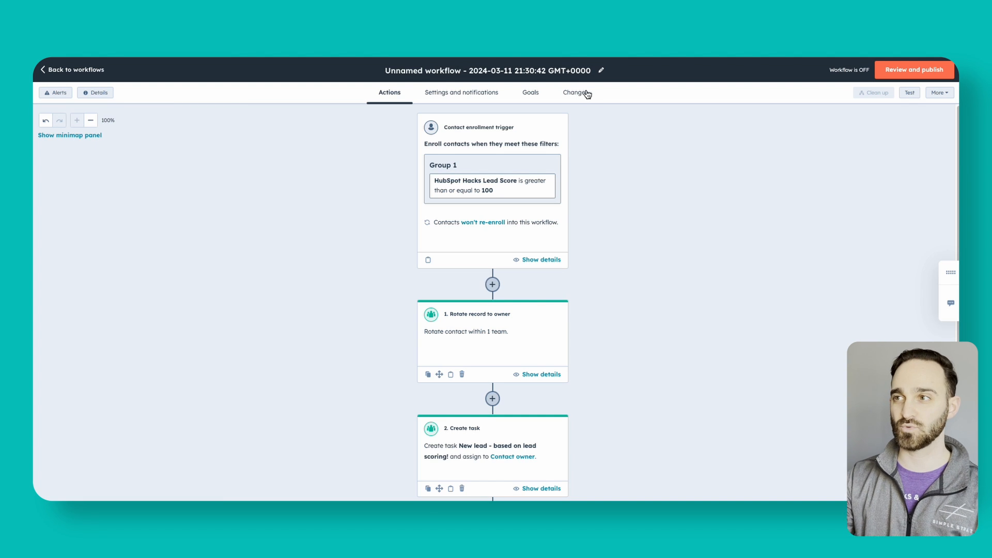
mouse_move(921, 108)
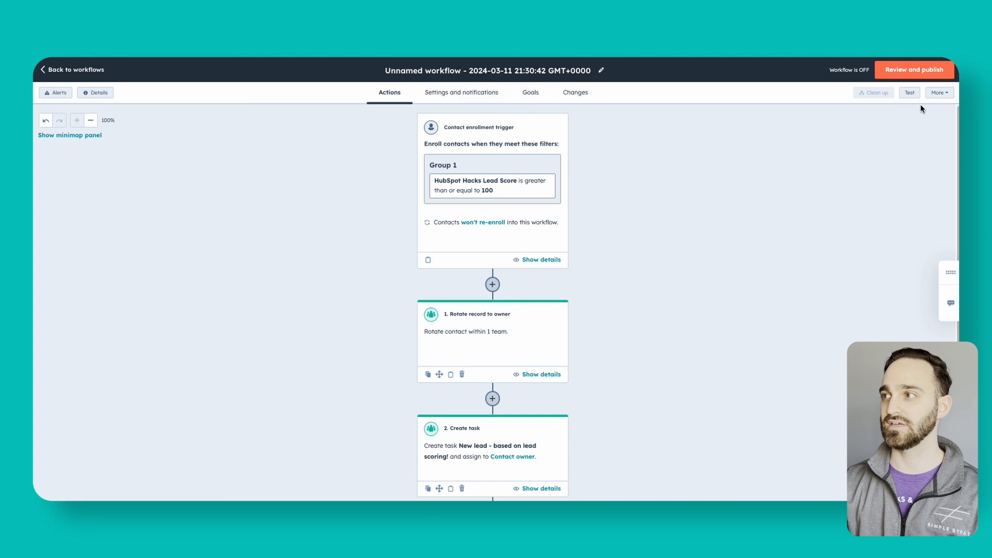
Publish the workflow, enrolling only contacts who reach the score after it's turned on.
click(913, 69)
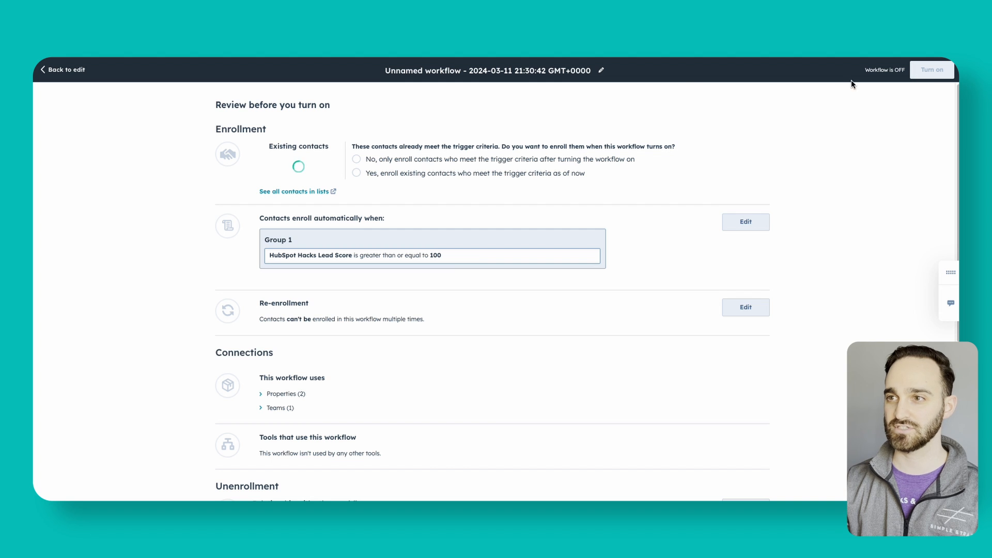
click(356, 172)
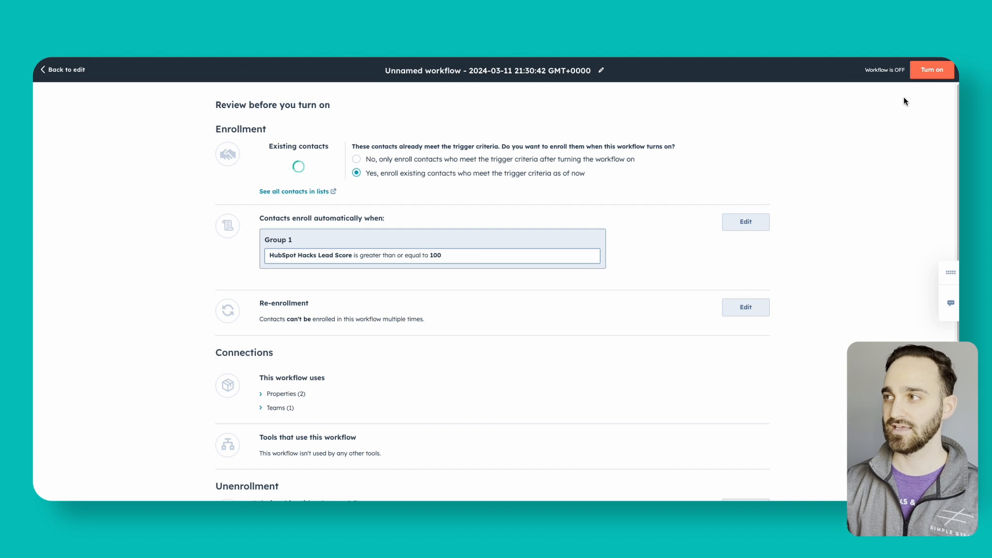
mouse_move(750, 167)
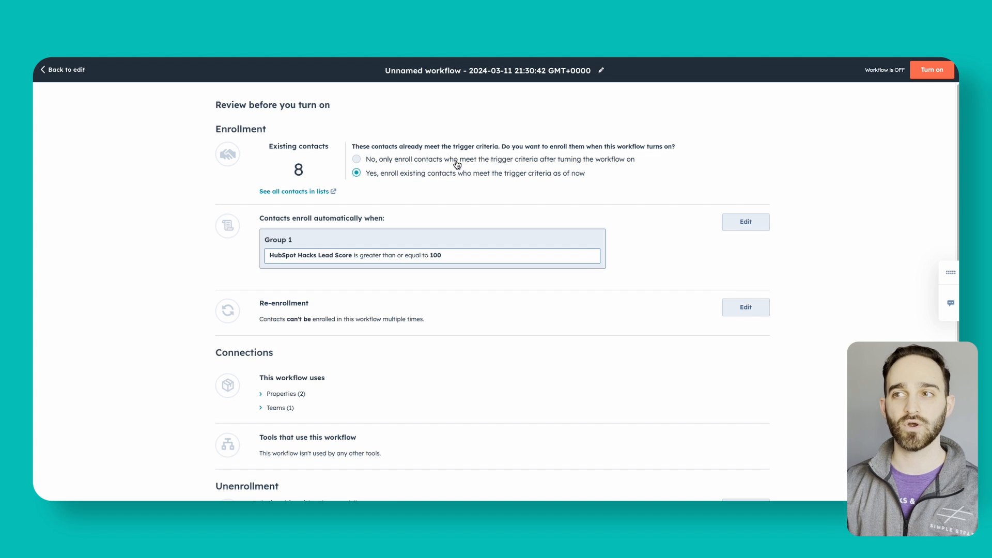
click(356, 158)
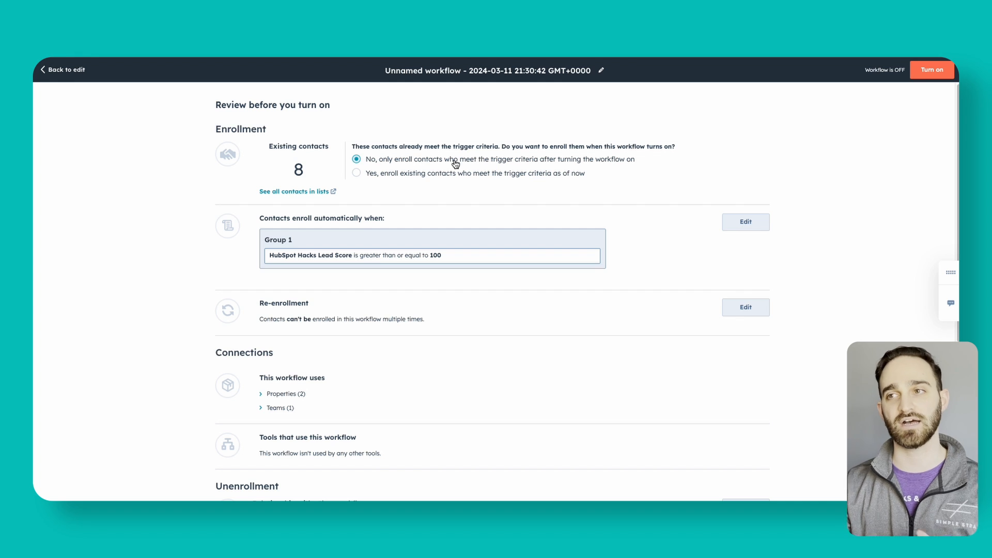
click(931, 69)
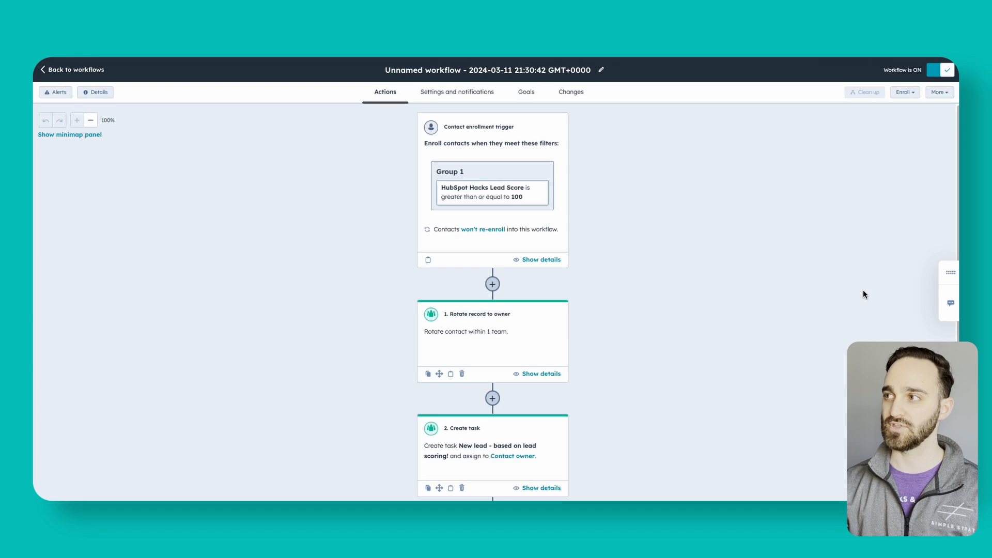